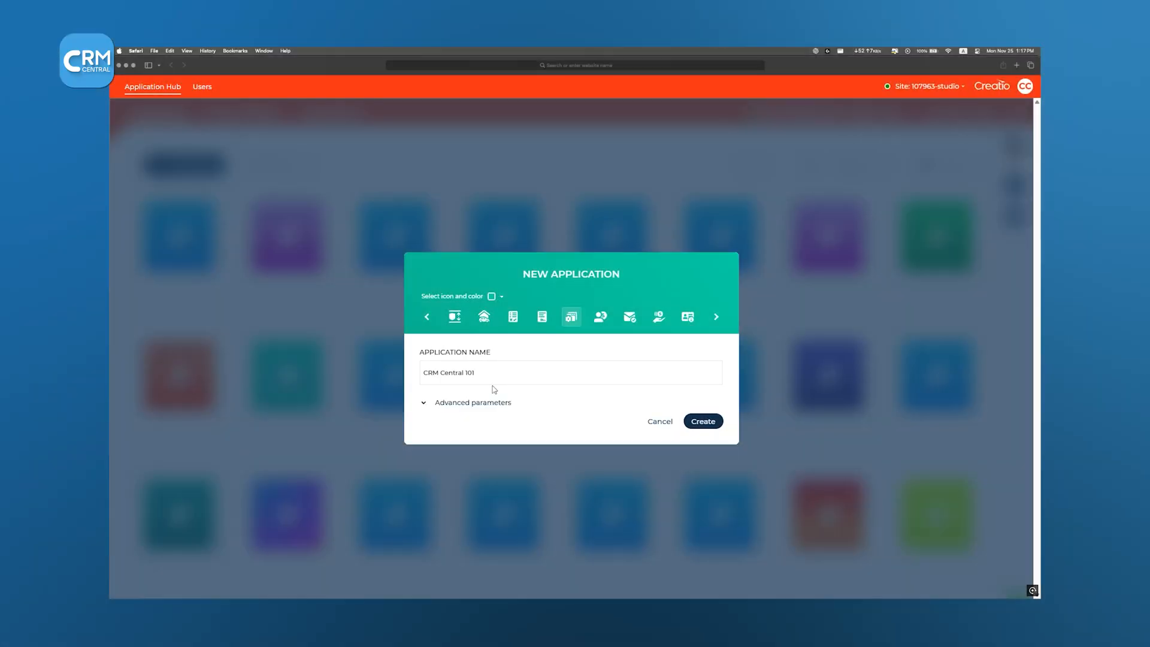
Reach the Studio Creatio product page via the Creatio site's NO-CODE menu.
{"action": "left_click", "coordinate": [701, 421]}
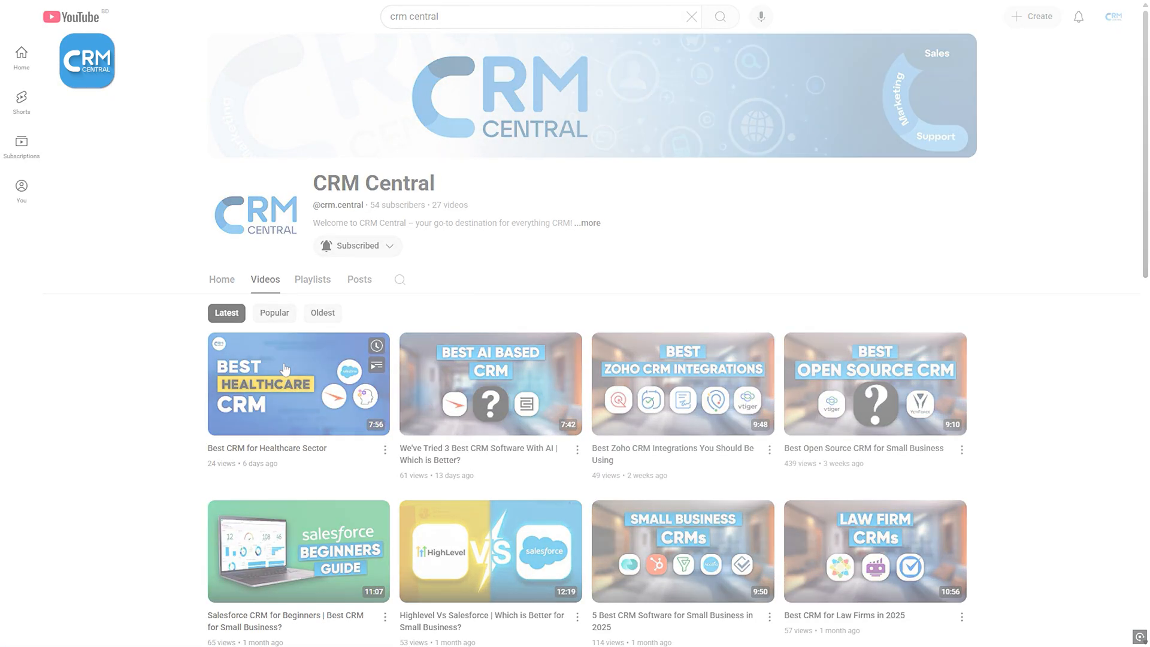
{"action": "left_click", "coordinate": [297, 384]}
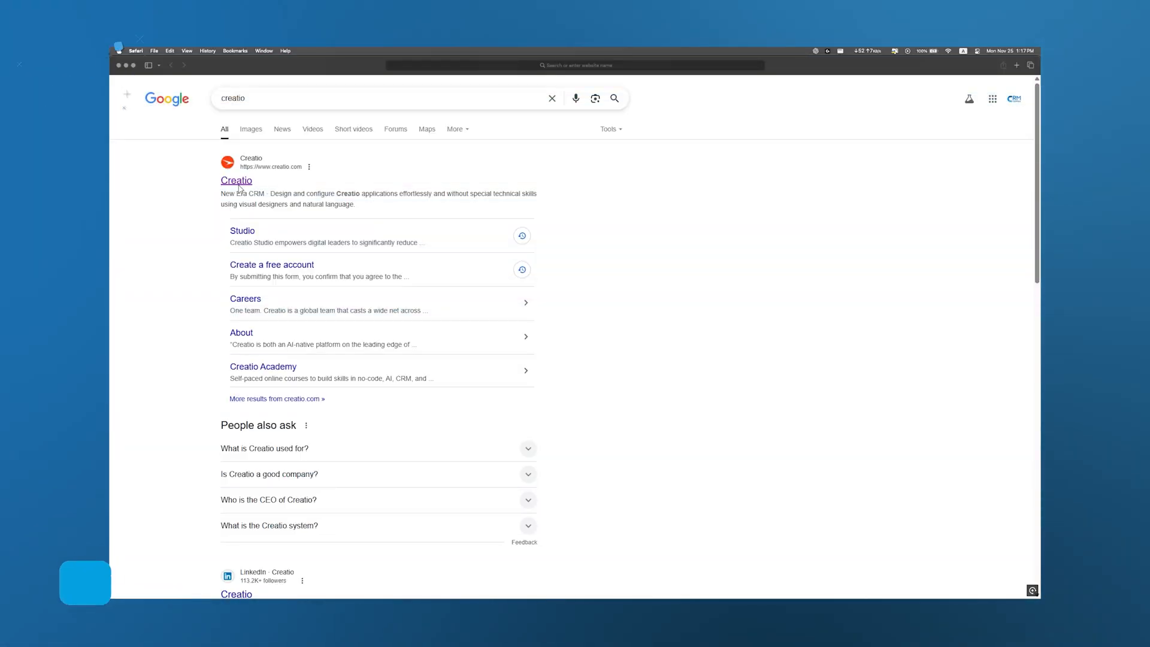
{"action": "left_click", "coordinate": [236, 180]}
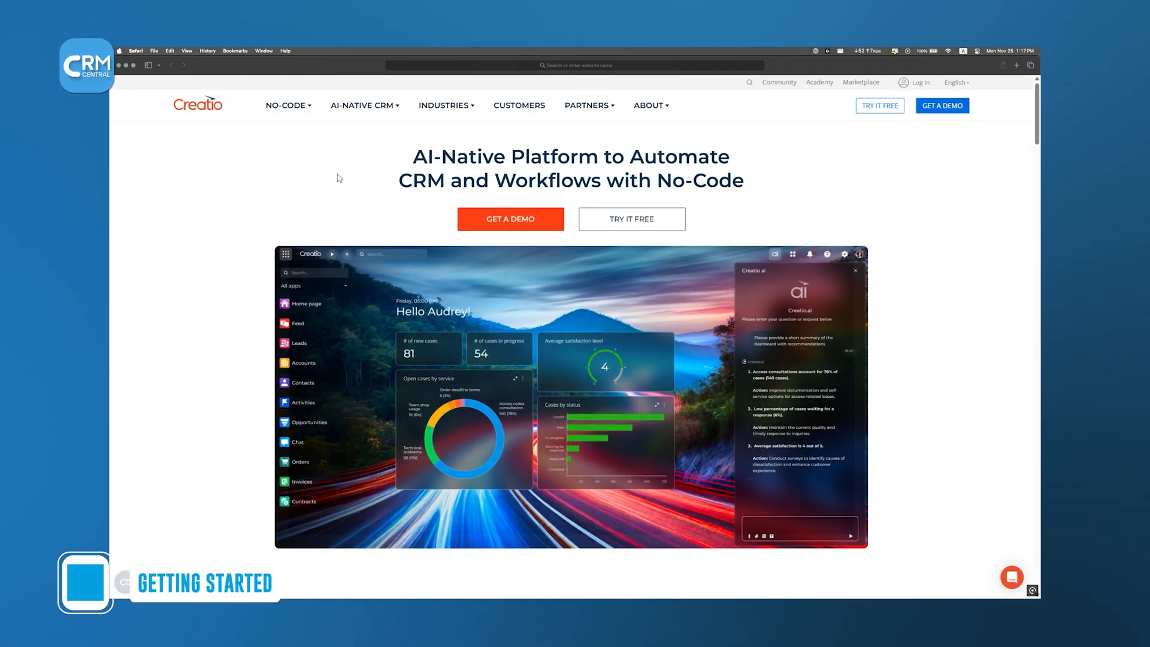
{"action": "left_click", "coordinate": [285, 105]}
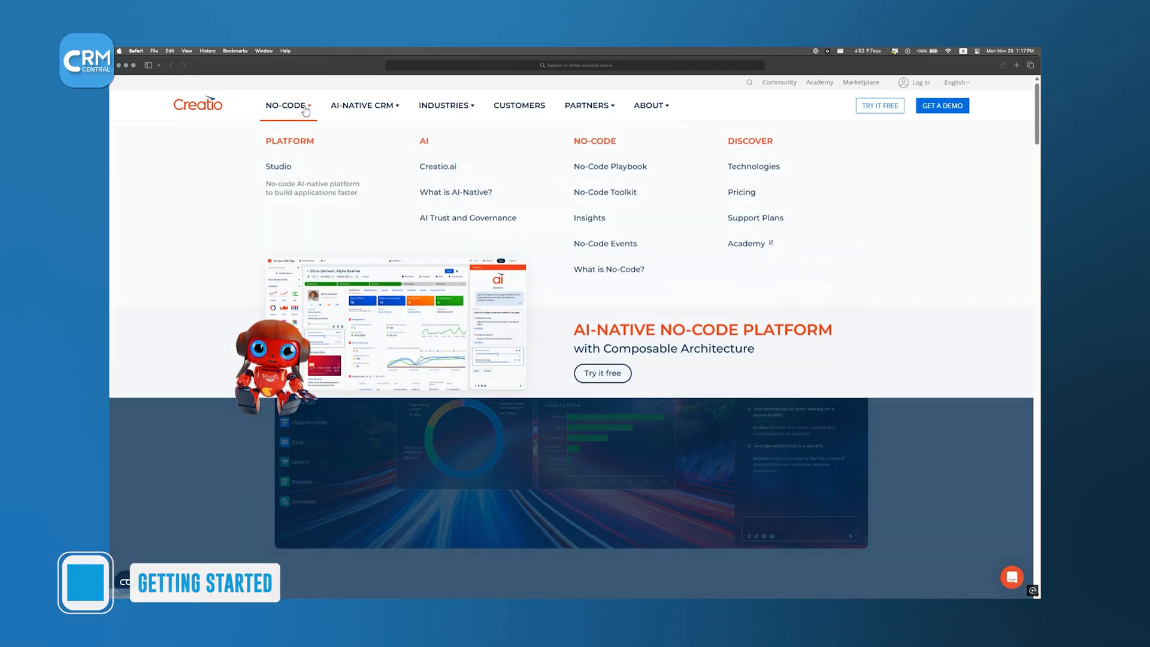
{"action": "left_click", "coordinate": [278, 166]}
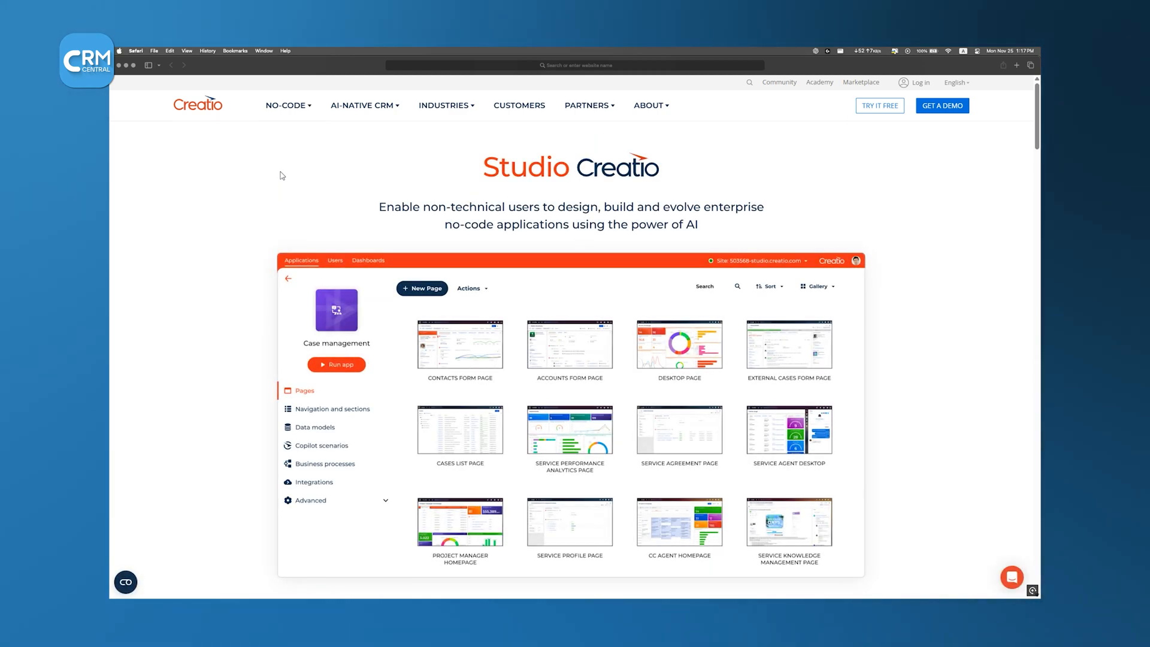
{"action": "scroll", "scroll_direction": "down", "scroll_amount": 3}
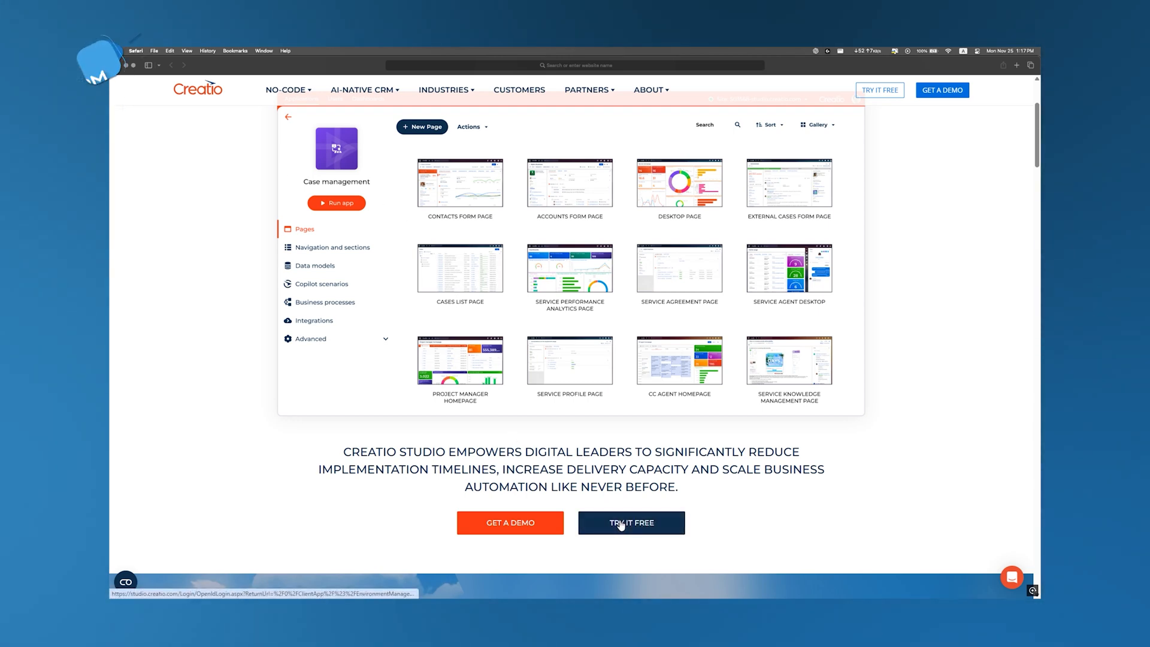
Start the free trial and submit the Create a Free Account sign-up details.
{"action": "left_click", "coordinate": [629, 522]}
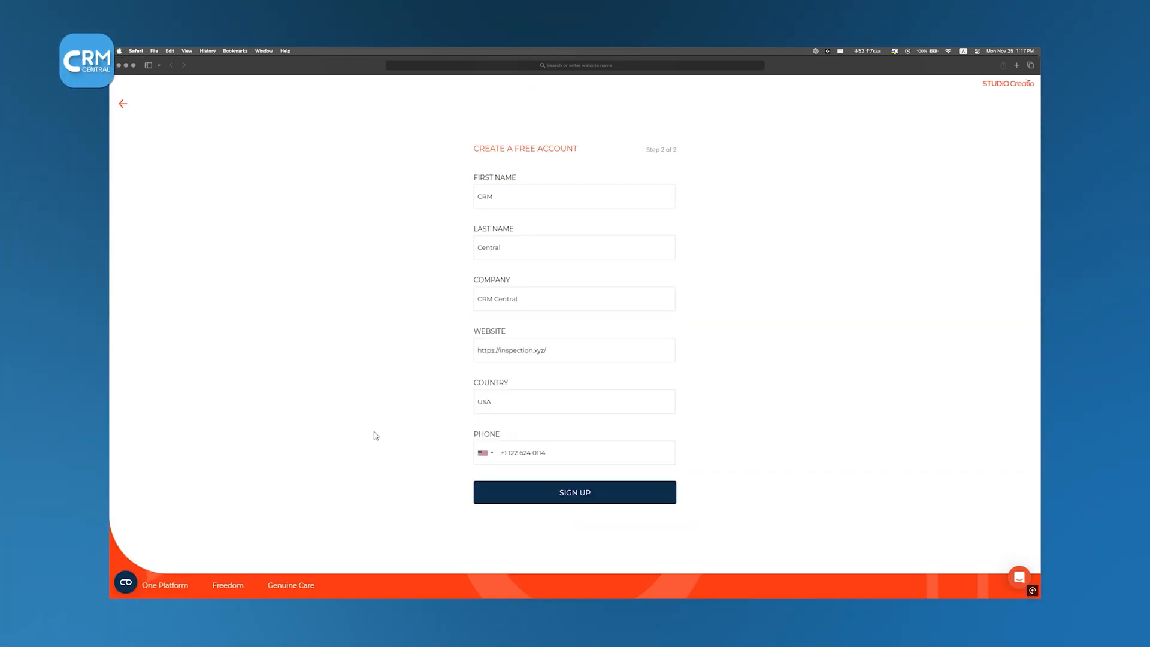
{"action": "mouse_move", "coordinate": [371, 438]}
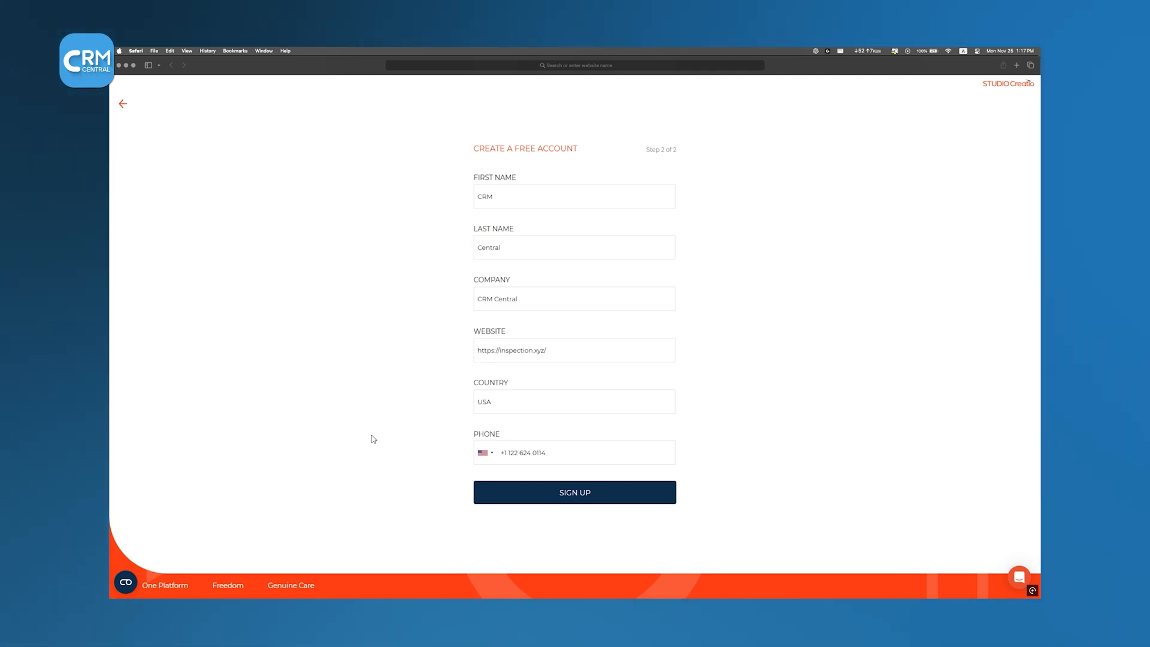
{"action": "left_click", "coordinate": [575, 492]}
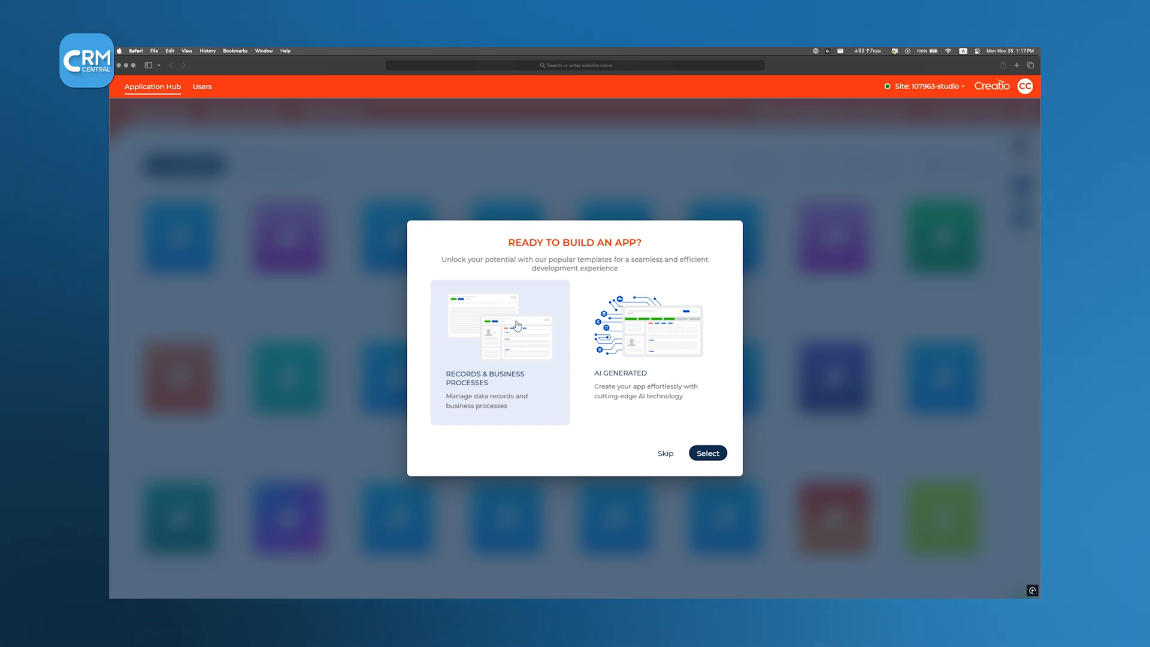
{"action": "mouse_move", "coordinate": [638, 450]}
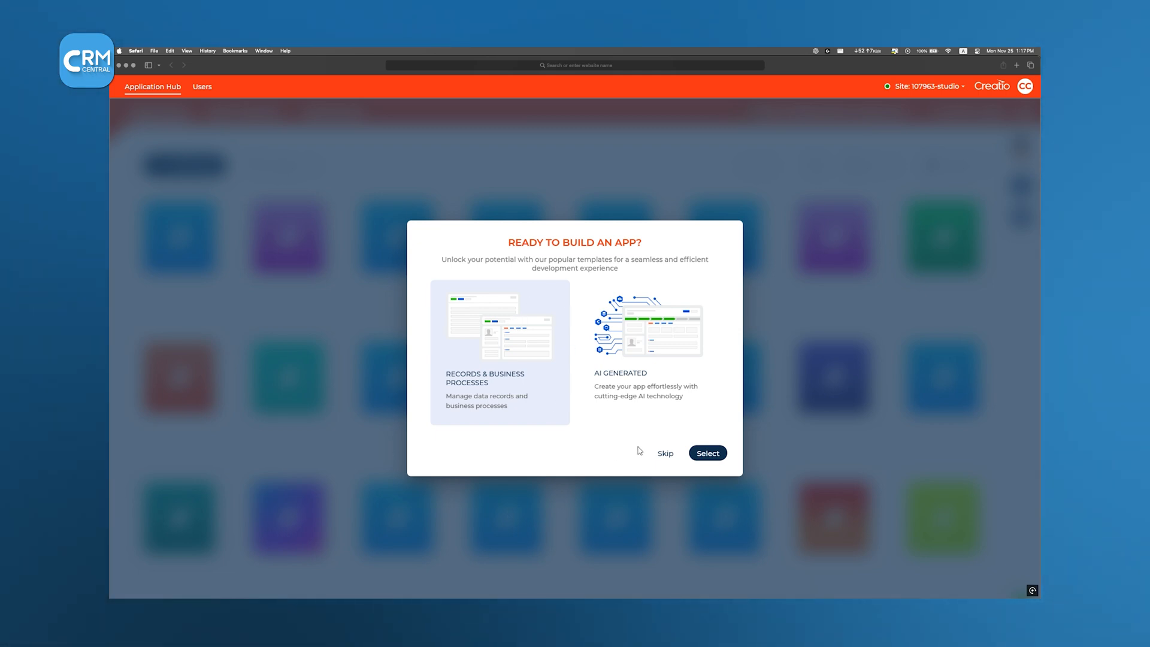
Skip the Ready to Build prompt, browse the app-type picker, then cancel it.
{"action": "left_click", "coordinate": [665, 453]}
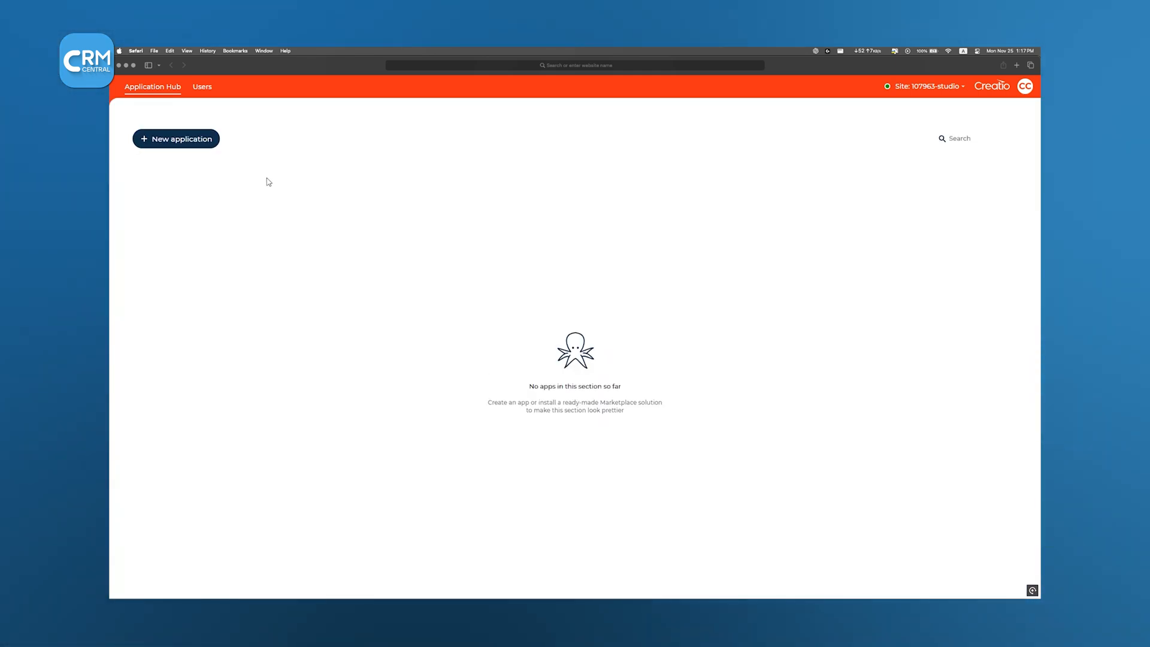
{"action": "left_click", "coordinate": [176, 138]}
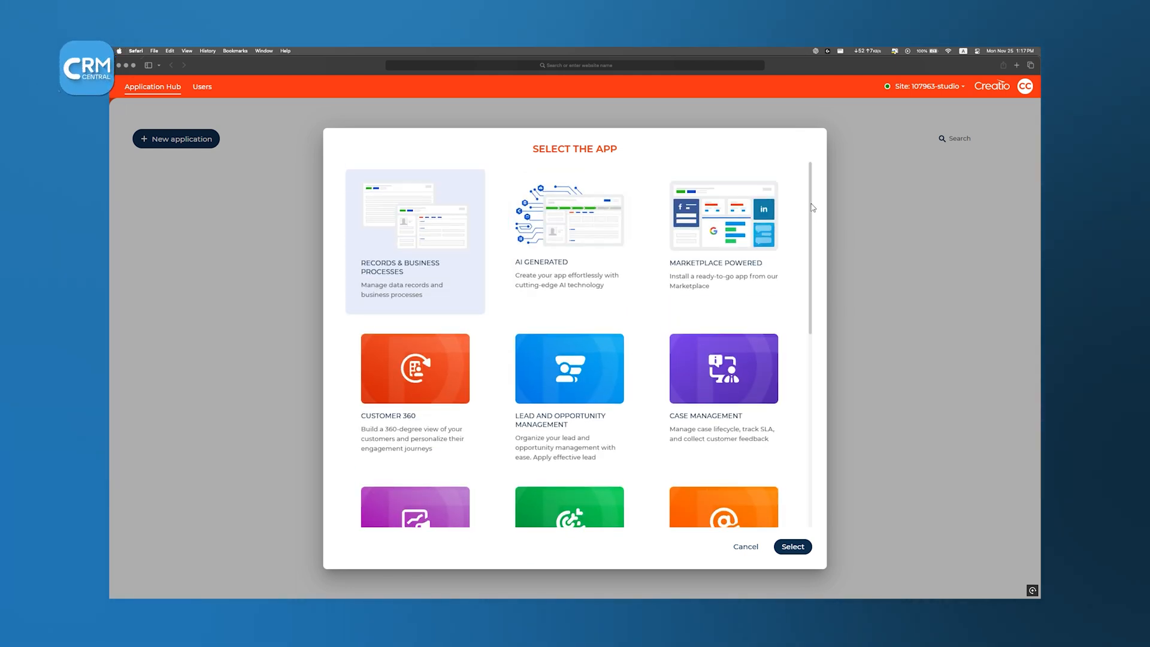
{"action": "mouse_move", "coordinate": [433, 271]}
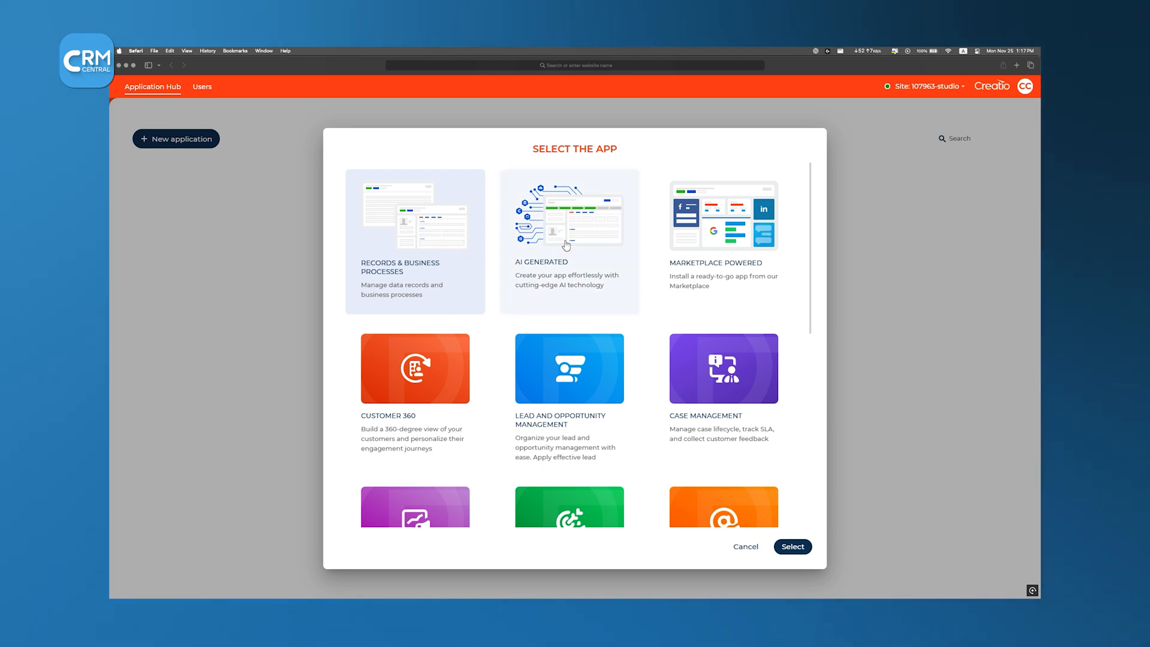
{"action": "mouse_move", "coordinate": [578, 226]}
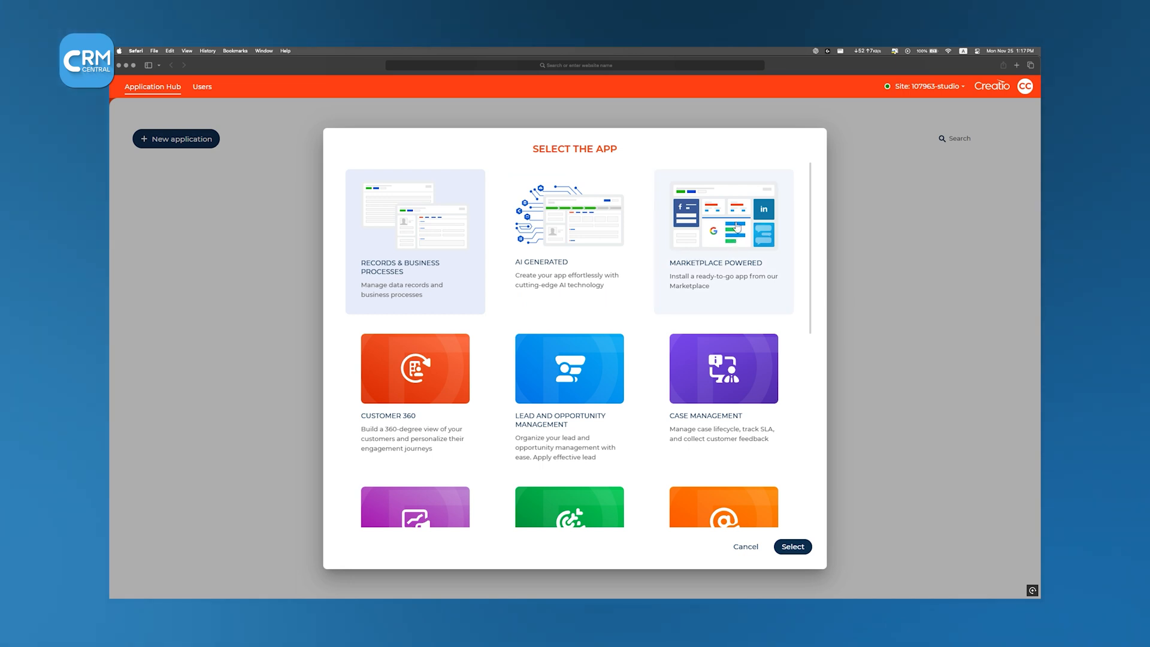
{"action": "mouse_move", "coordinate": [731, 227]}
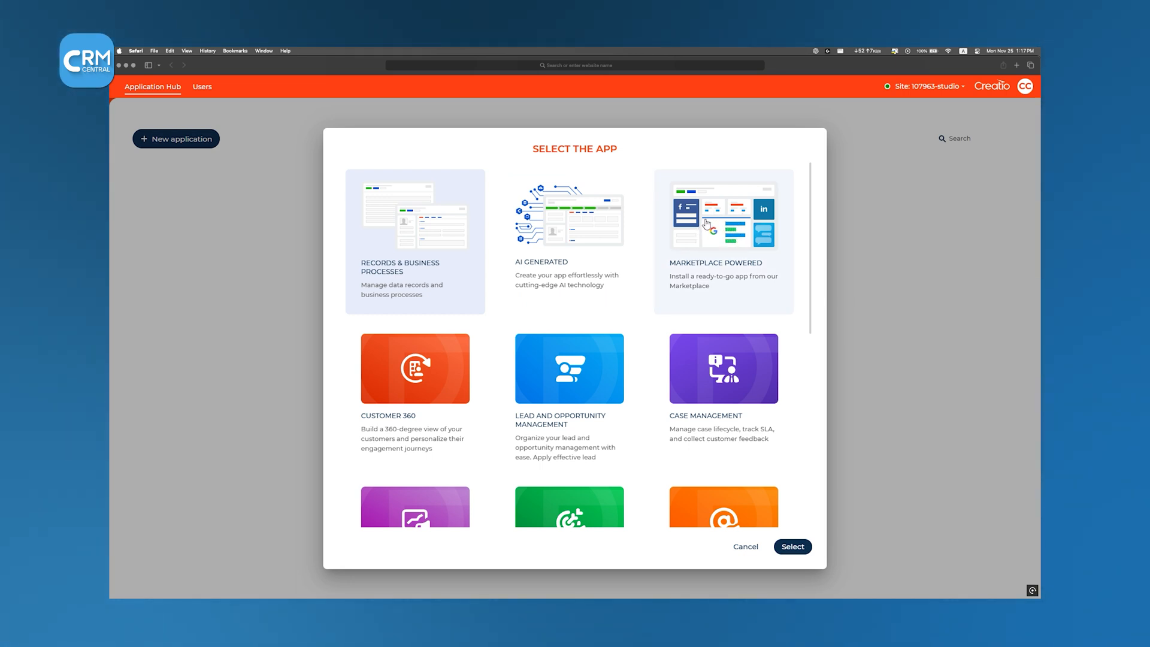
{"action": "left_click", "coordinate": [745, 546]}
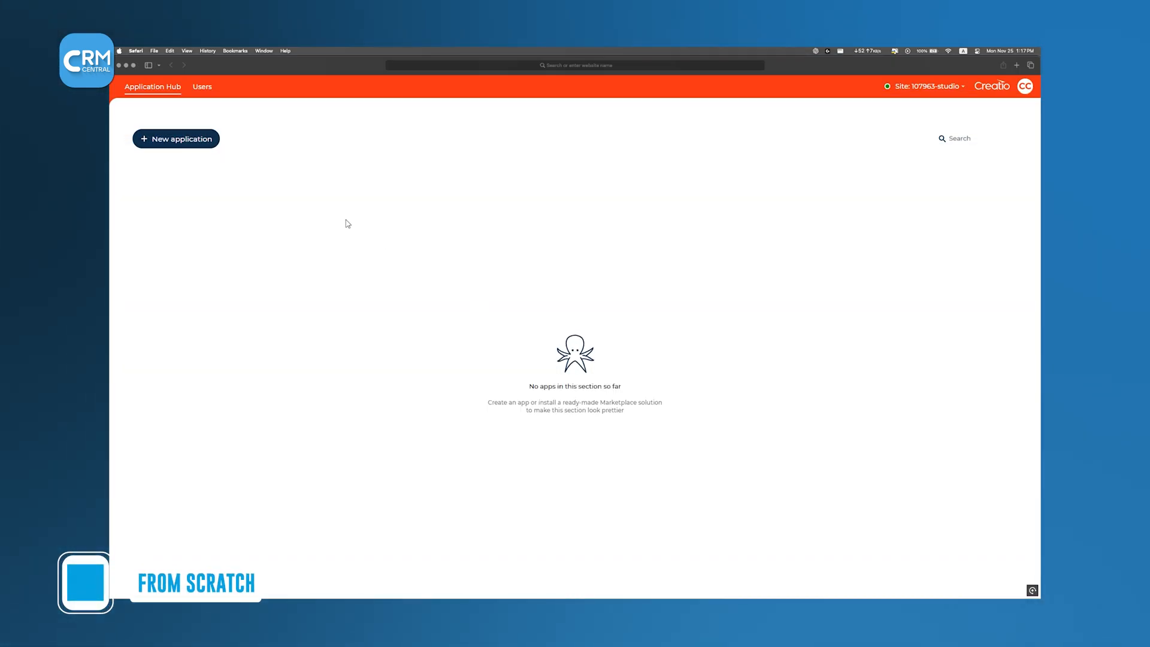
Create a custom app from scratch named 'CRM Central 101' with a chosen icon and colour.
{"action": "left_click", "coordinate": [176, 138]}
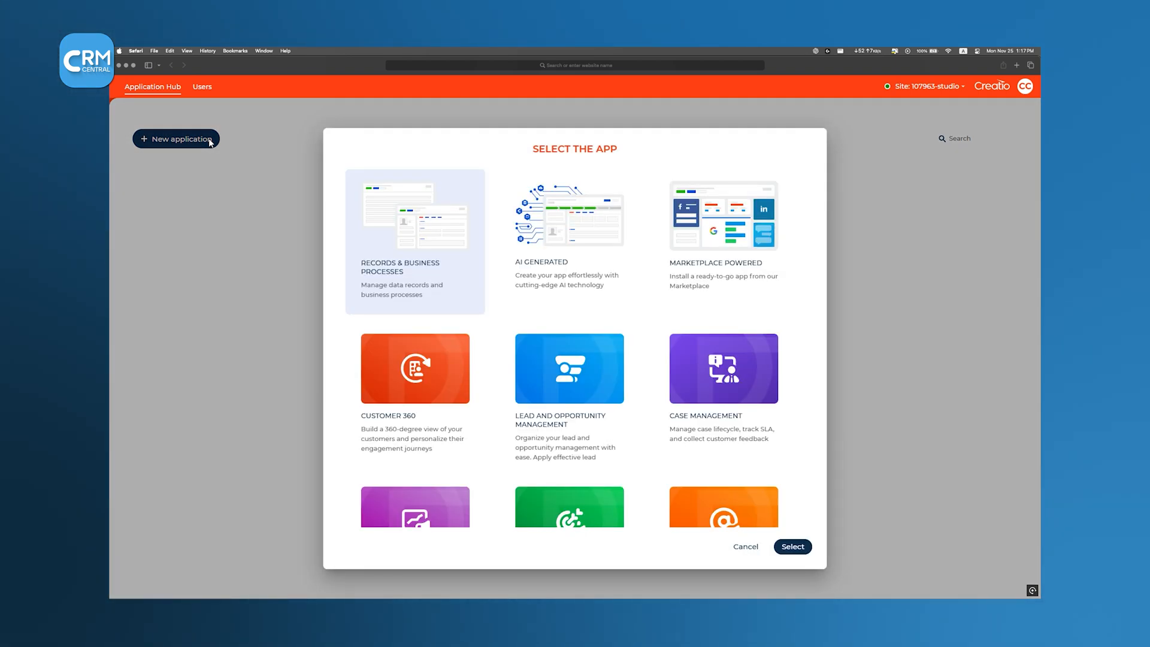
{"action": "mouse_move", "coordinate": [350, 182]}
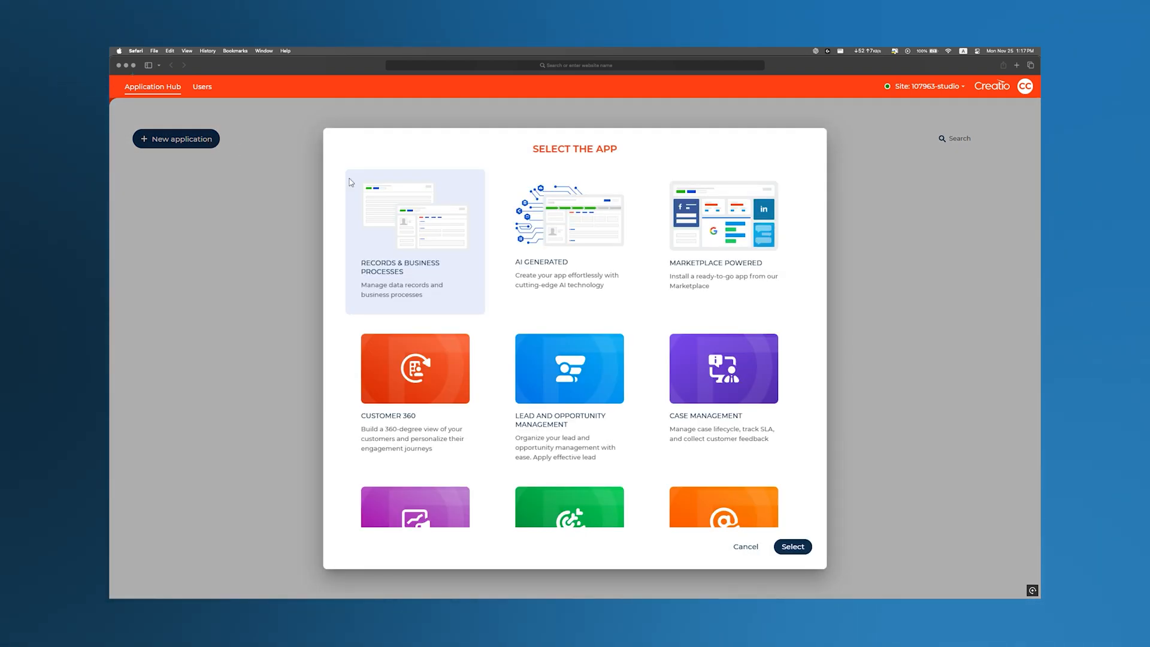
{"action": "scroll", "scroll_direction": "down", "scroll_amount": 3}
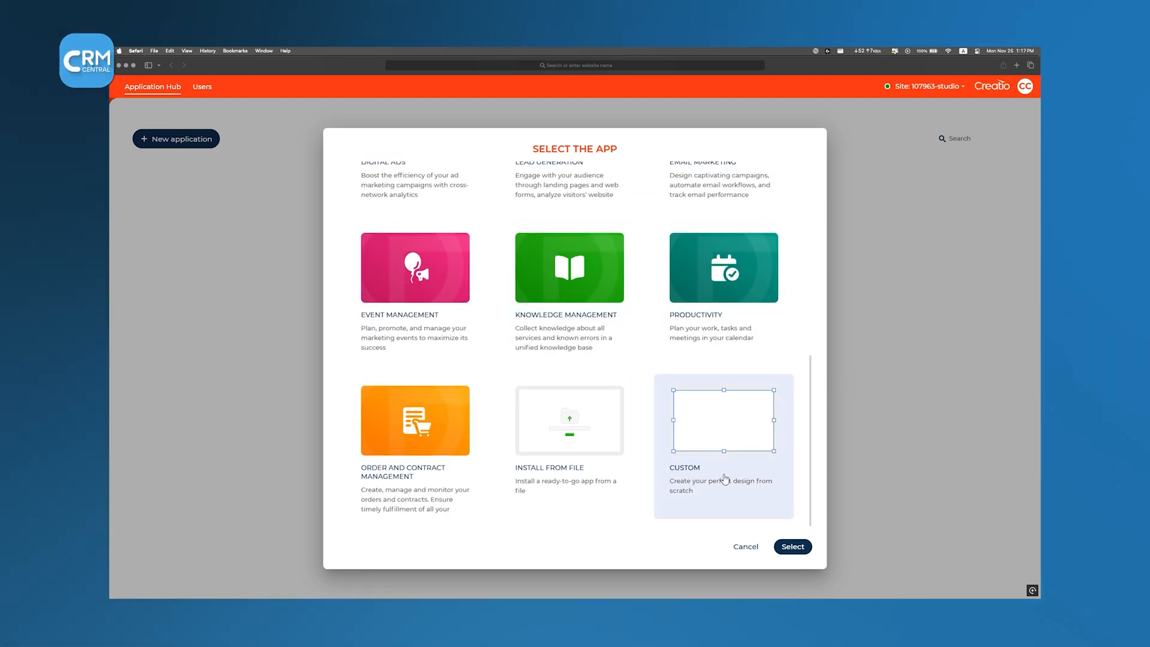
{"action": "left_click", "coordinate": [792, 546]}
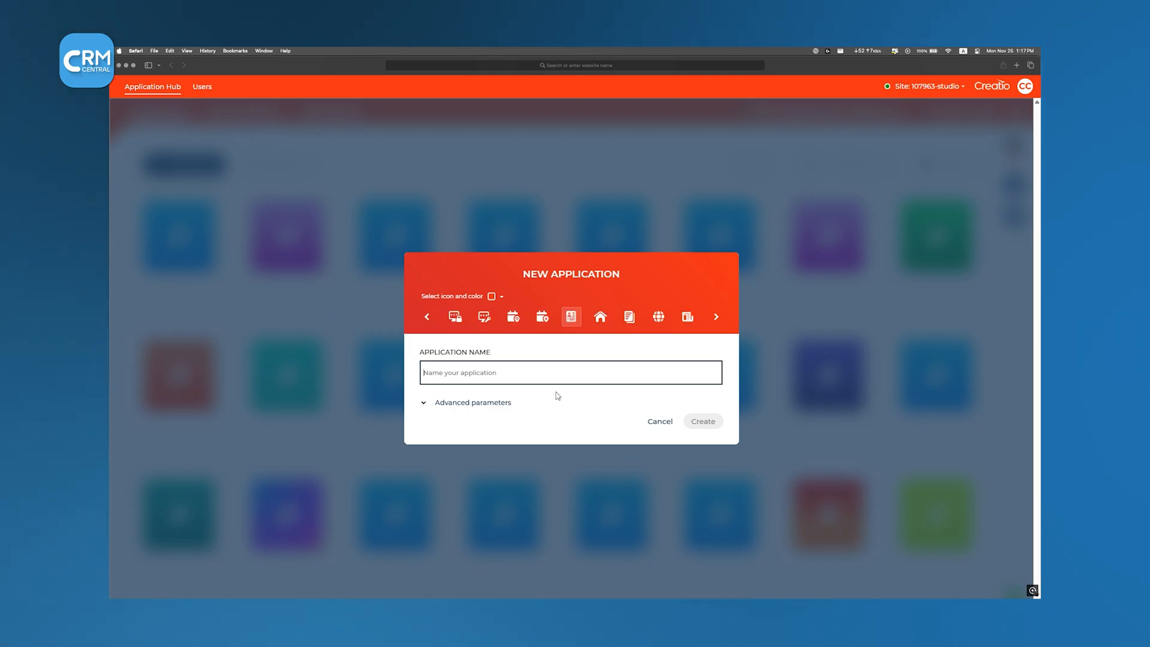
{"action": "left_click", "coordinate": [496, 296]}
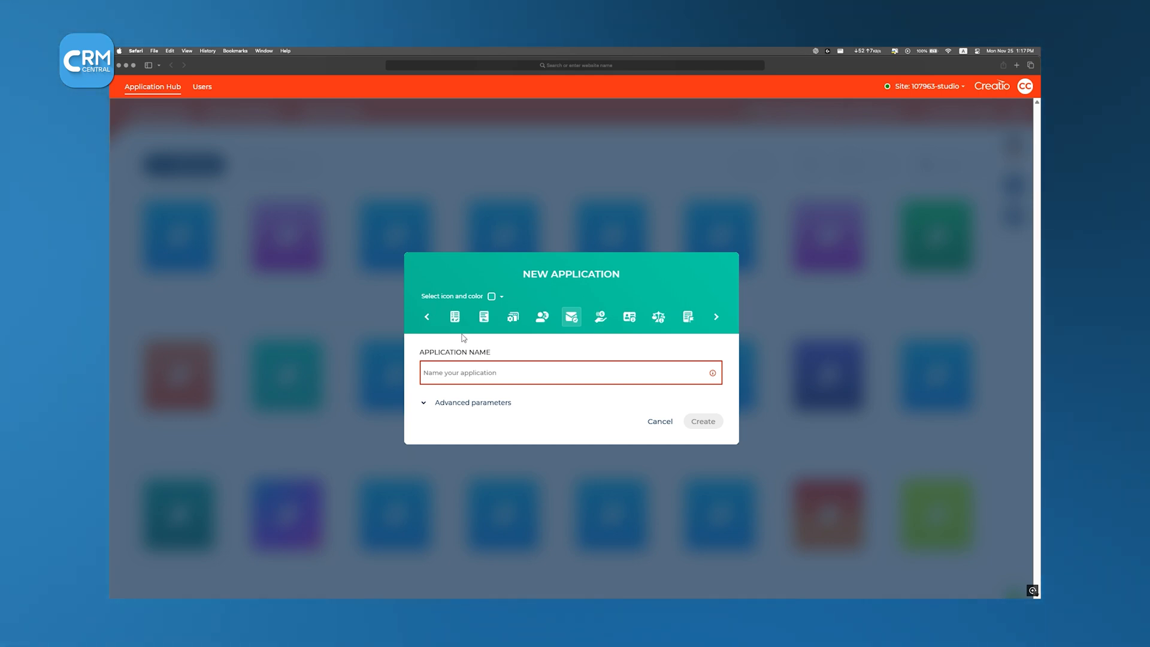
{"action": "type", "text": "c"}
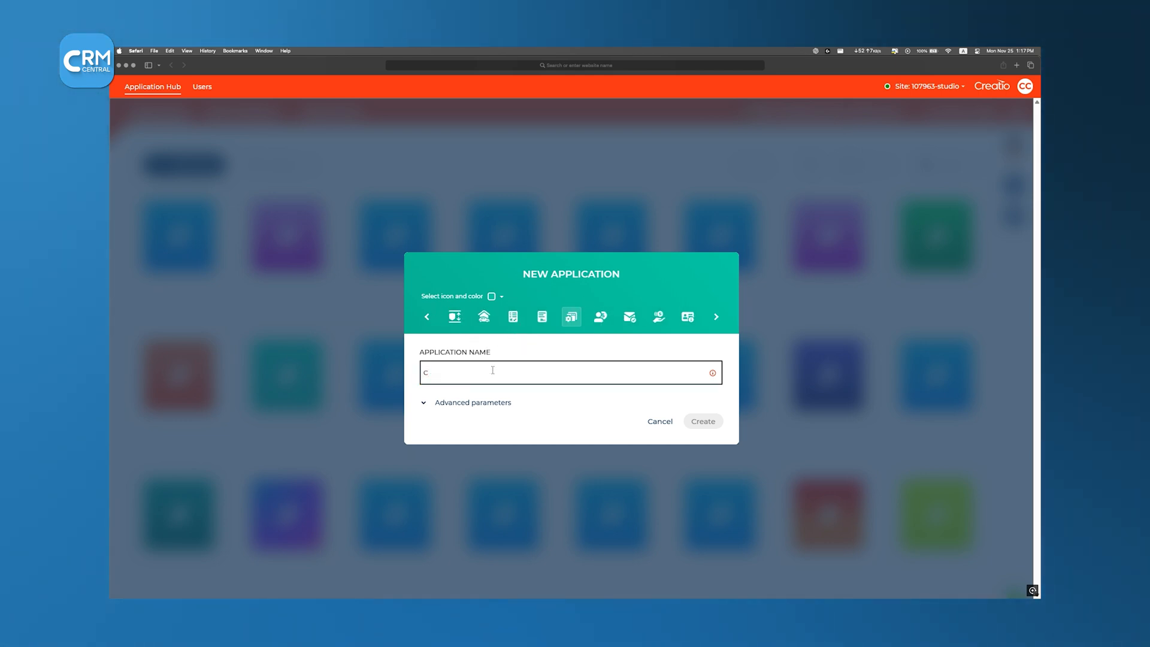
{"action": "type", "text": "RM Central 101"}
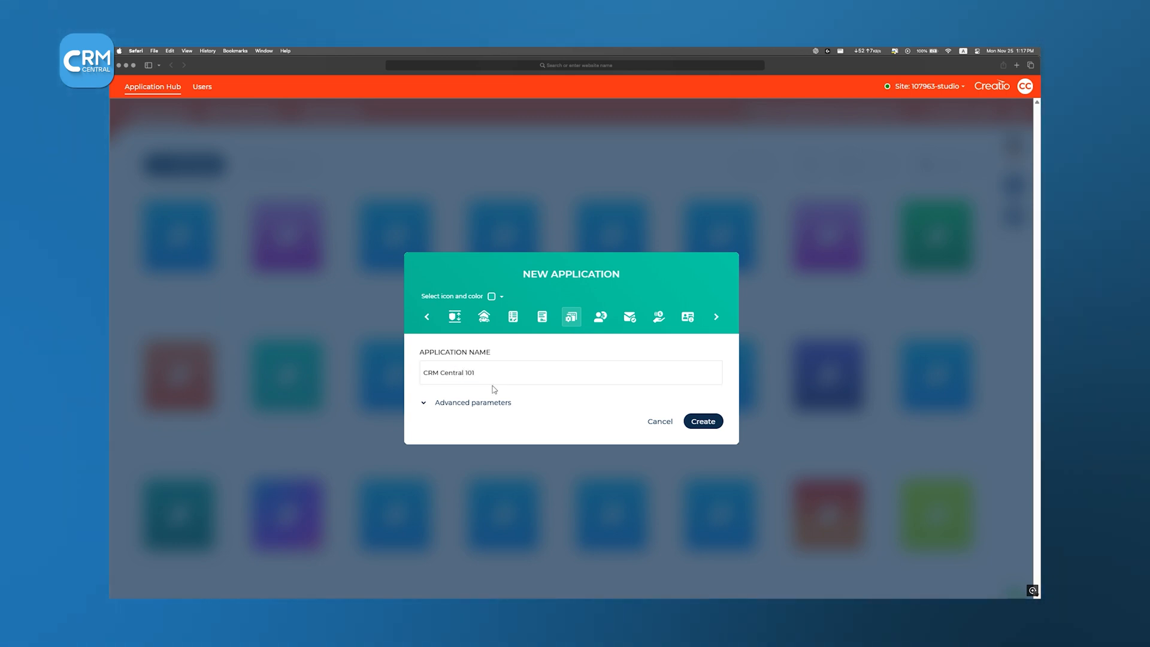
{"action": "left_click", "coordinate": [701, 421]}
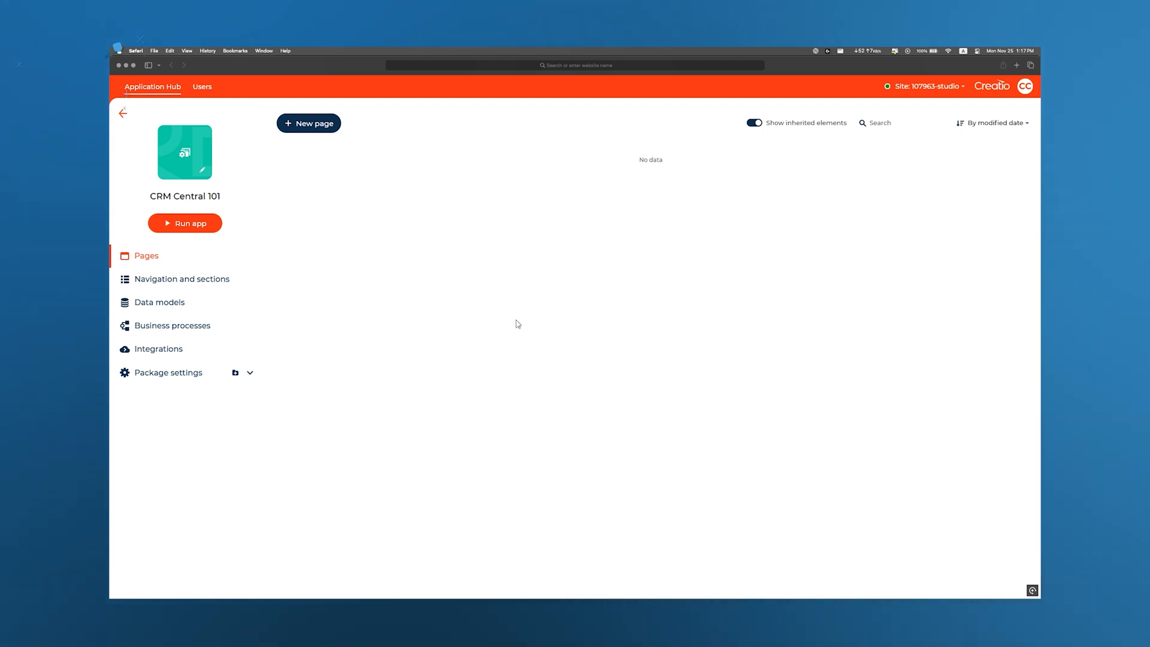
Add a Homepage page with a wide text field labelled 'CRM Central'.
{"action": "left_click", "coordinate": [308, 124]}
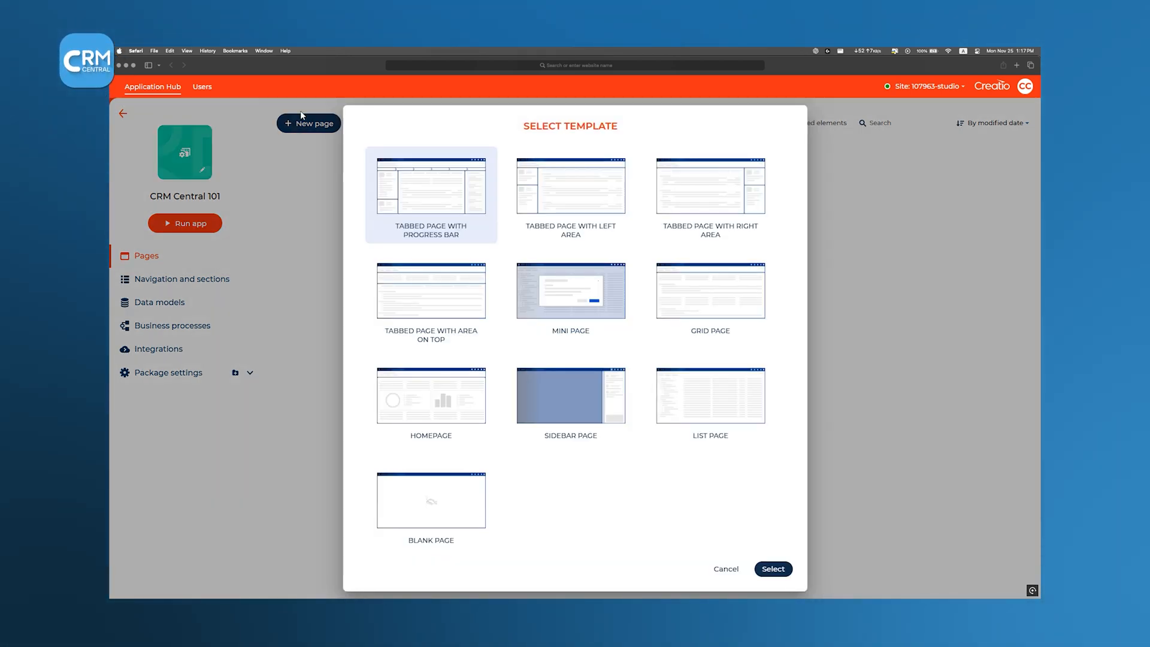
{"action": "left_click", "coordinate": [771, 569]}
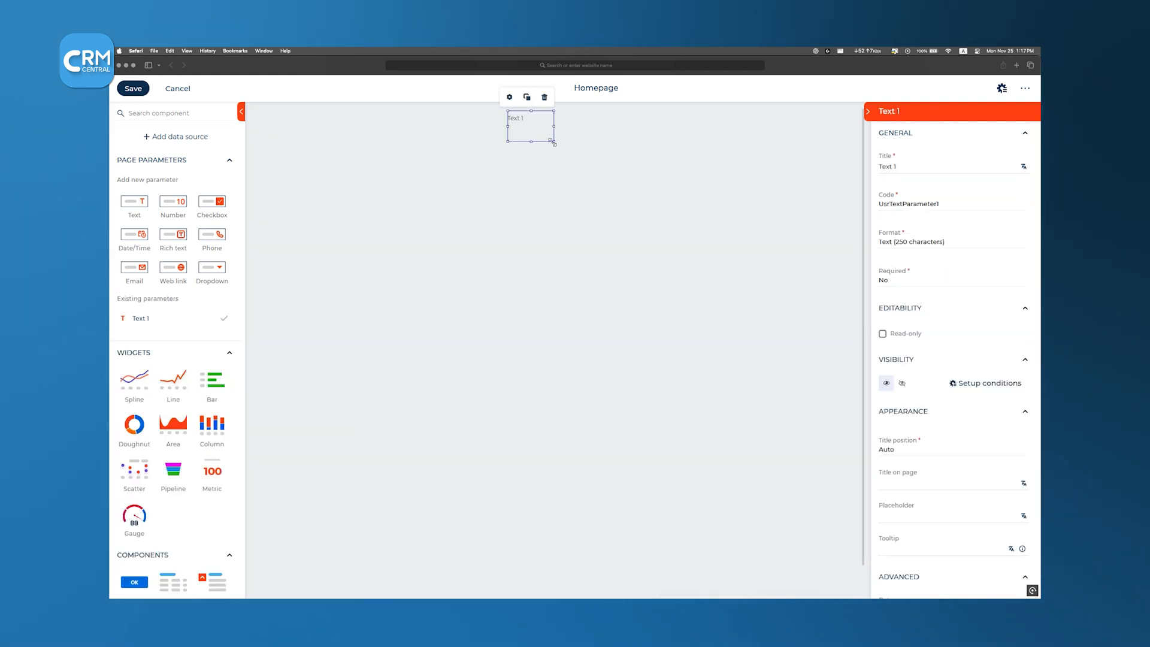
{"action": "left_click_drag", "start_coordinate": [553, 127], "coordinate": [854, 127]}
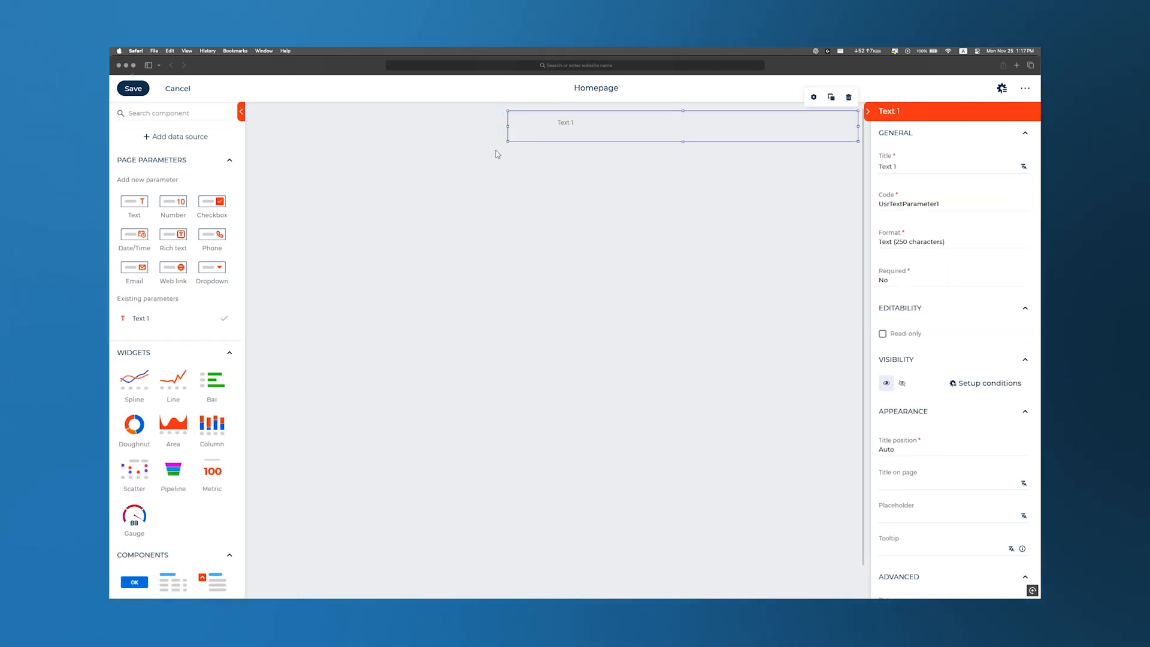
{"action": "type", "text": "CRM Central"}
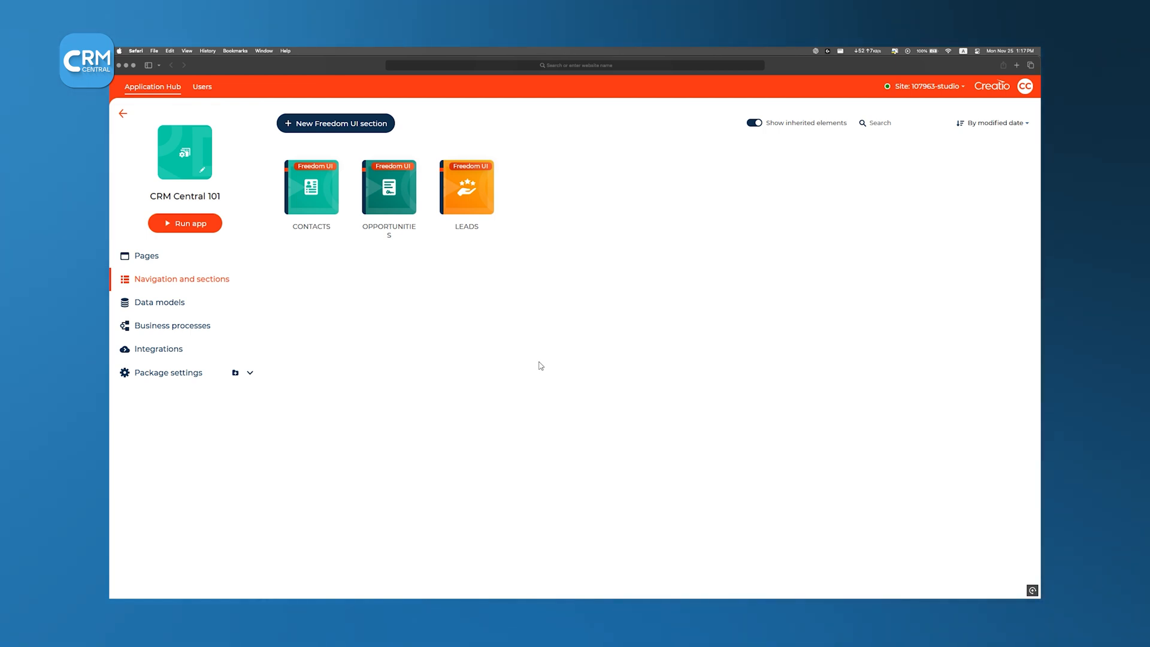
Run the CRM Central 101 app from Navigation and sections to view Contacts.
{"action": "left_click", "coordinate": [466, 186]}
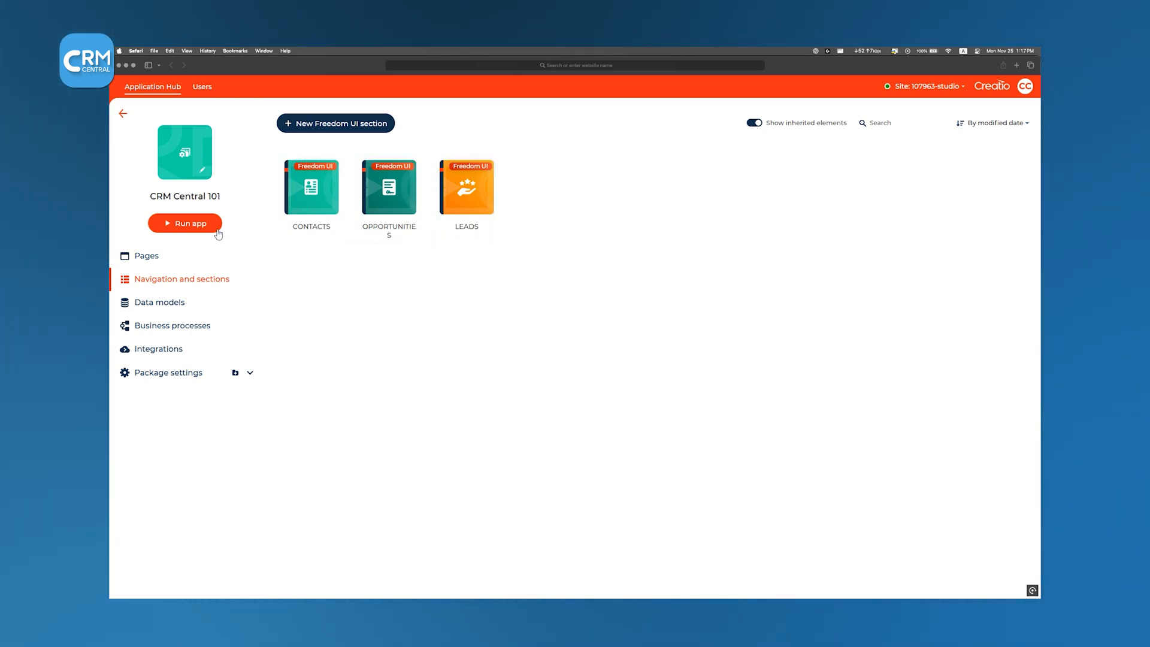
{"action": "left_click", "coordinate": [185, 222]}
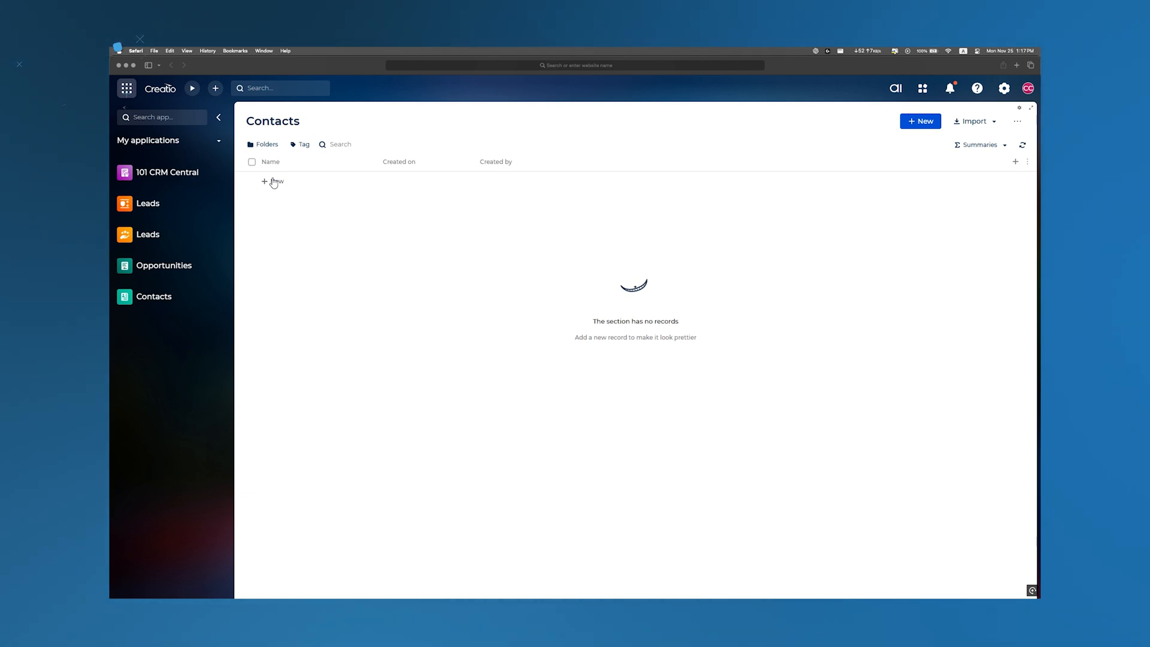
{"action": "left_click", "coordinate": [272, 181]}
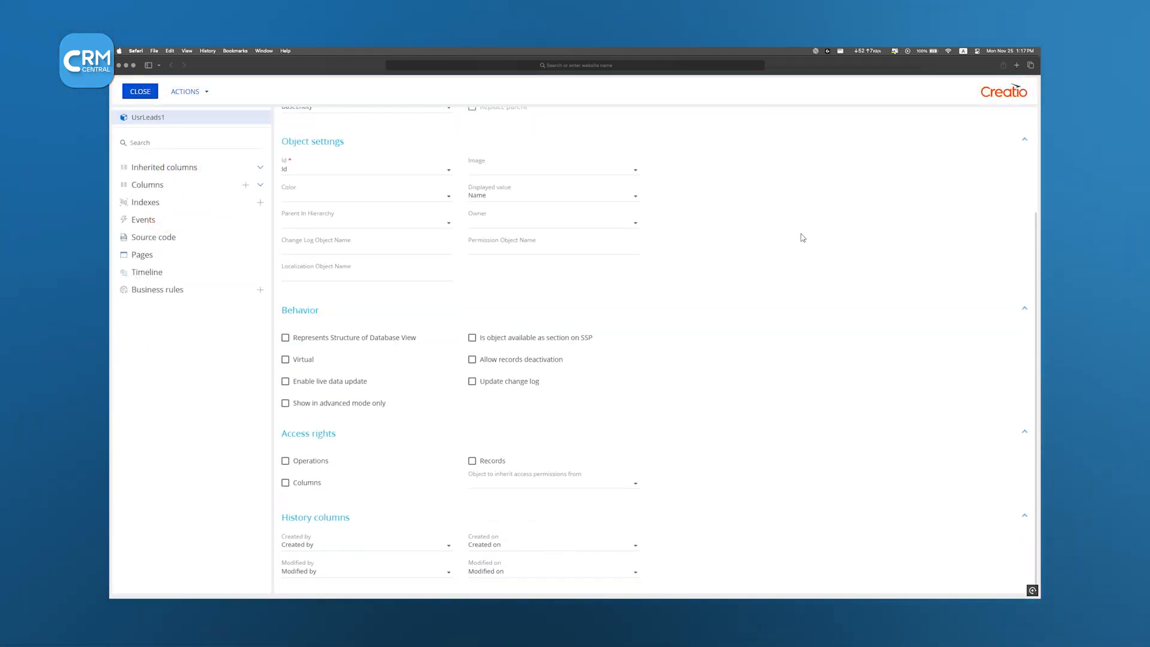
Close the UsrLeads1 object designer.
{"action": "left_click", "coordinate": [140, 91]}
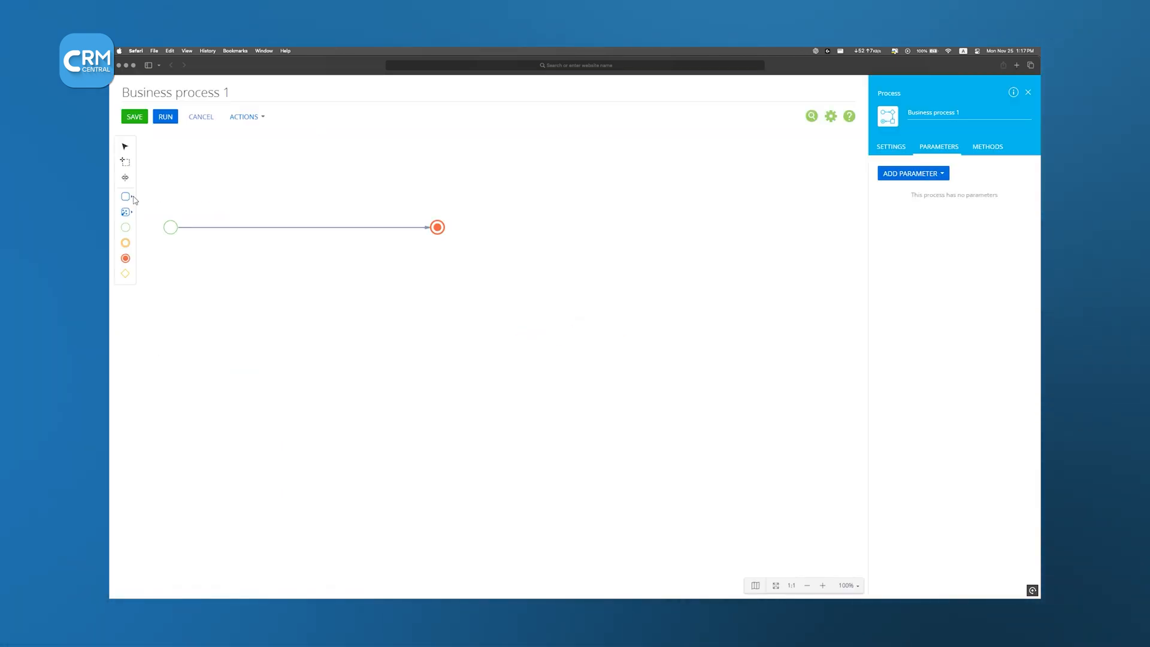
Go to the Business processes area of the app.
{"action": "left_click", "coordinate": [125, 212]}
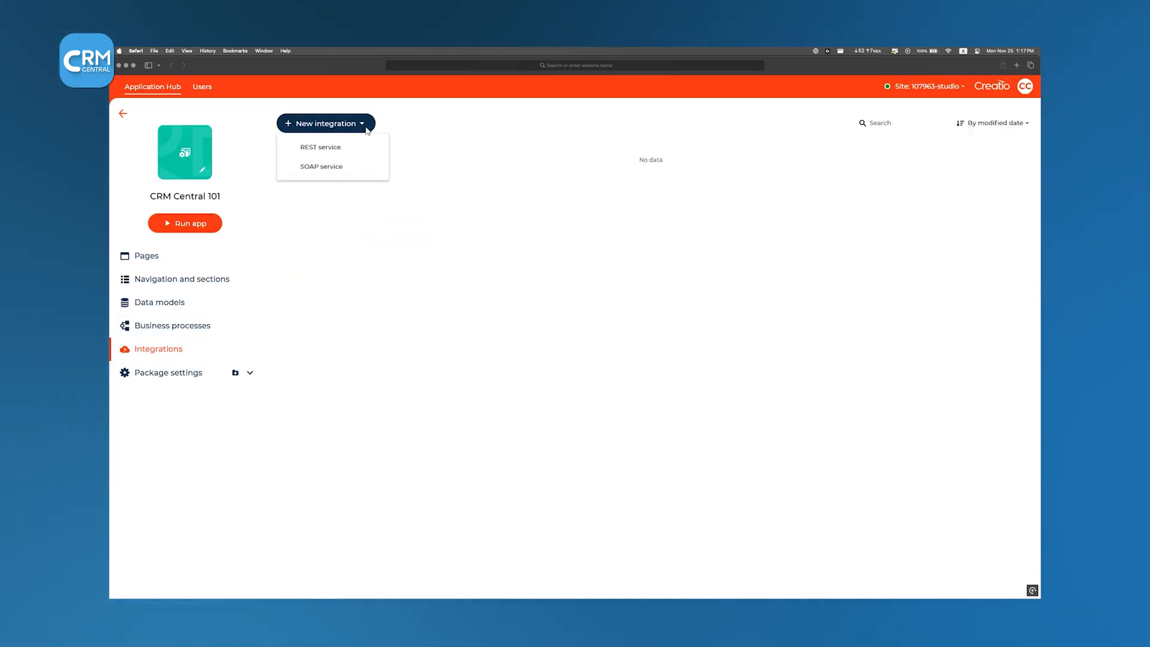
{"action": "mouse_move", "coordinate": [334, 127]}
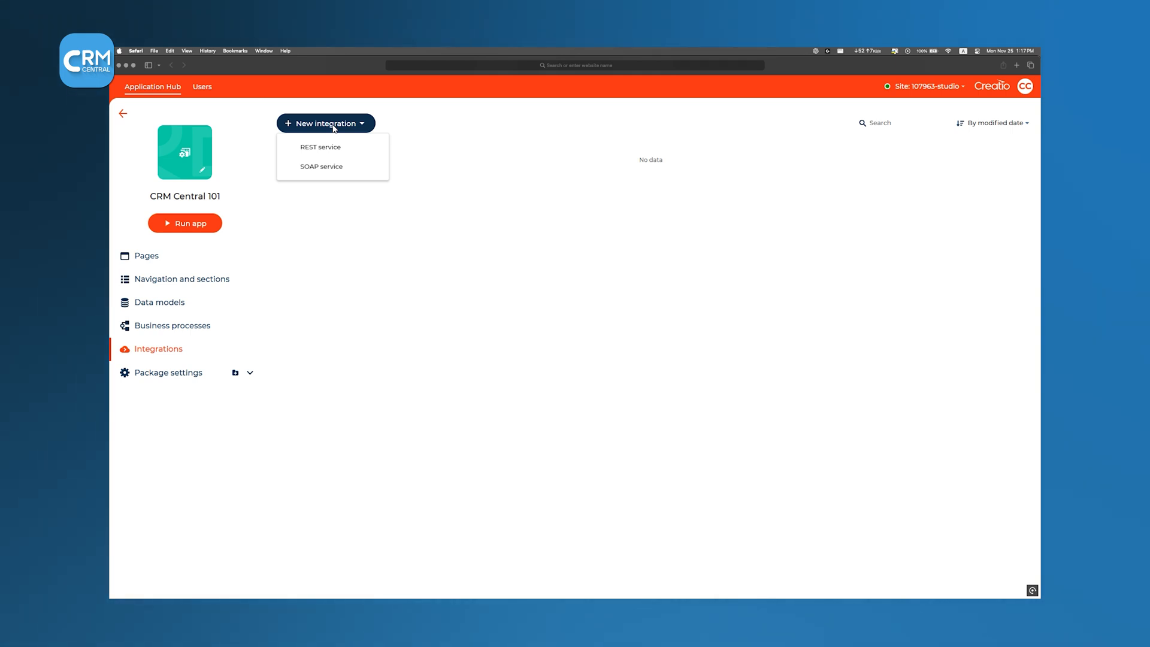
Add a REST service integration with Basic authentication.
{"action": "left_click", "coordinate": [320, 146]}
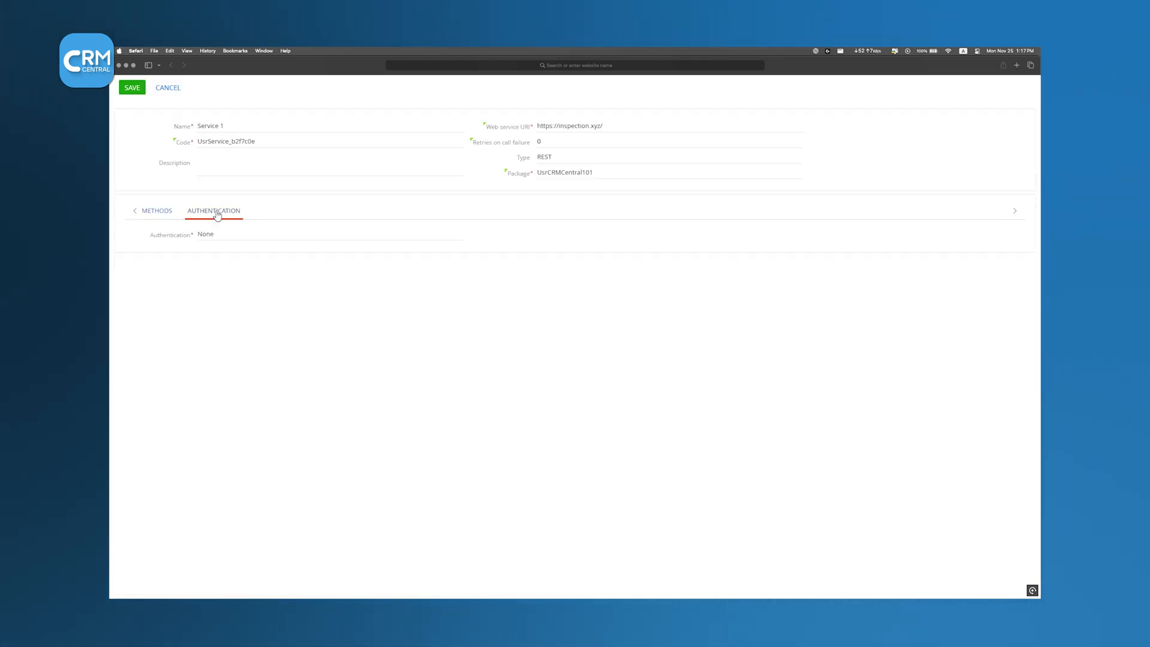
{"action": "left_click", "coordinate": [329, 234]}
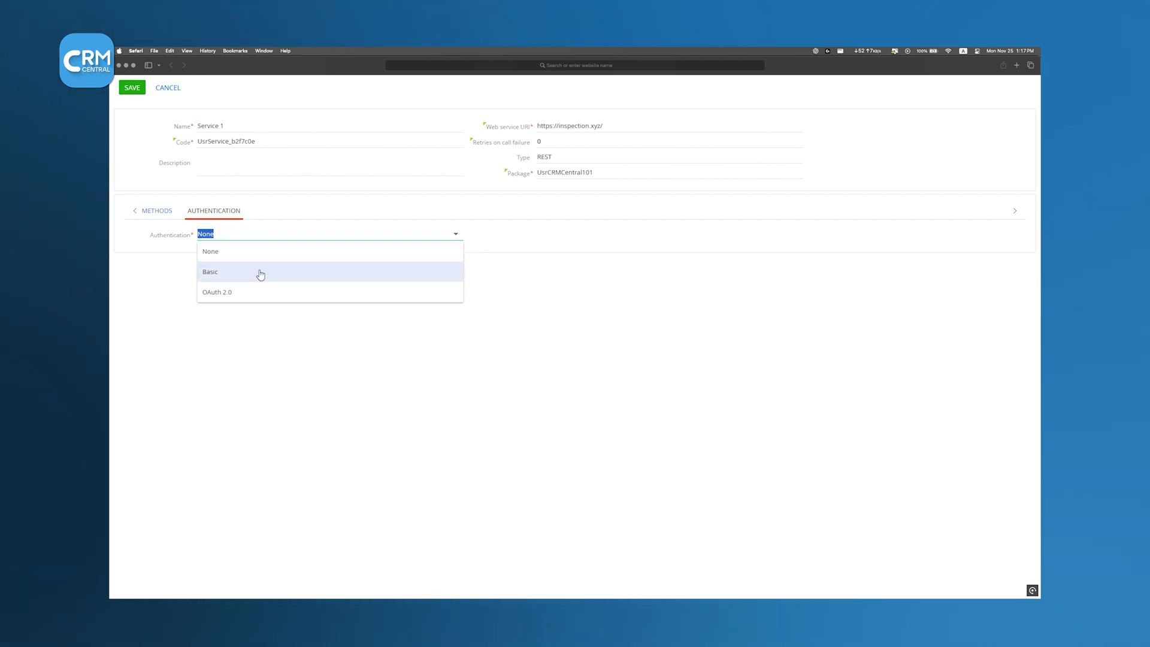
{"action": "left_click", "coordinate": [217, 292]}
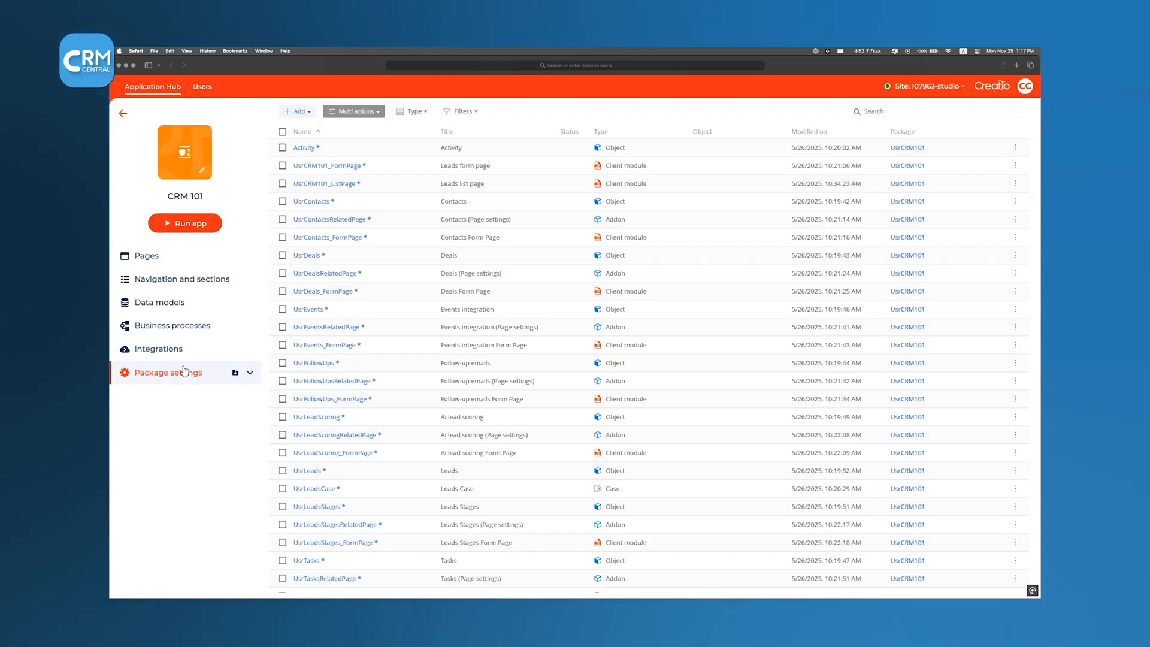
Scroll the package contents, then return to the CRM Central 101 Pages list.
{"action": "scroll", "scroll_direction": "down", "scroll_amount": 3}
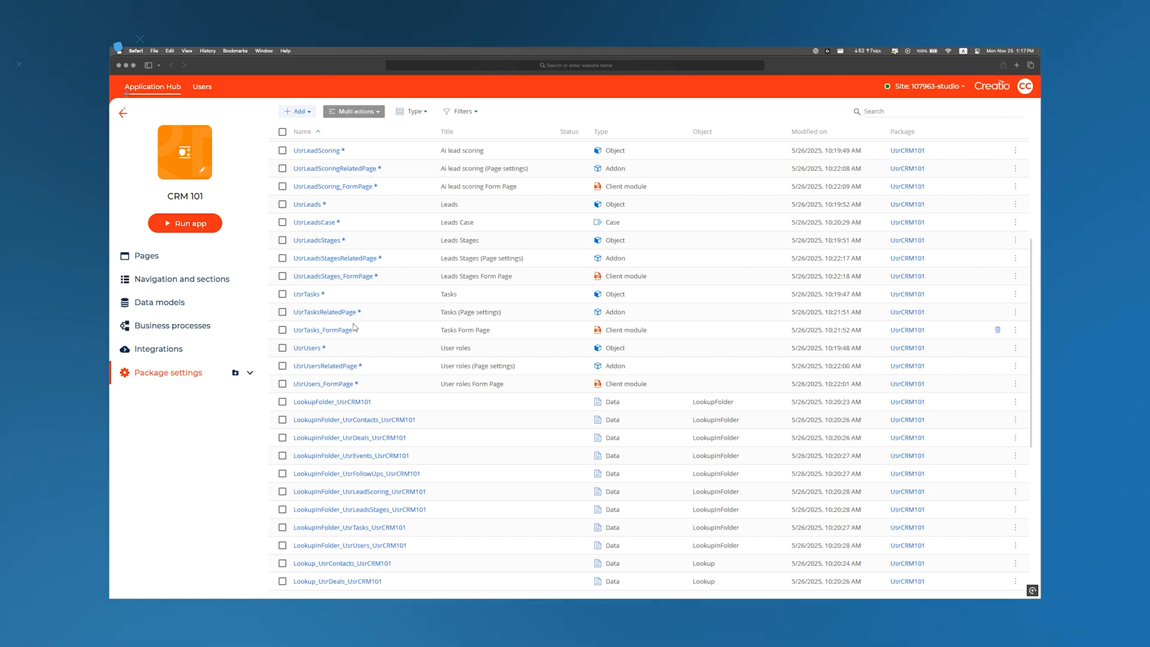
{"action": "left_click", "coordinate": [145, 255]}
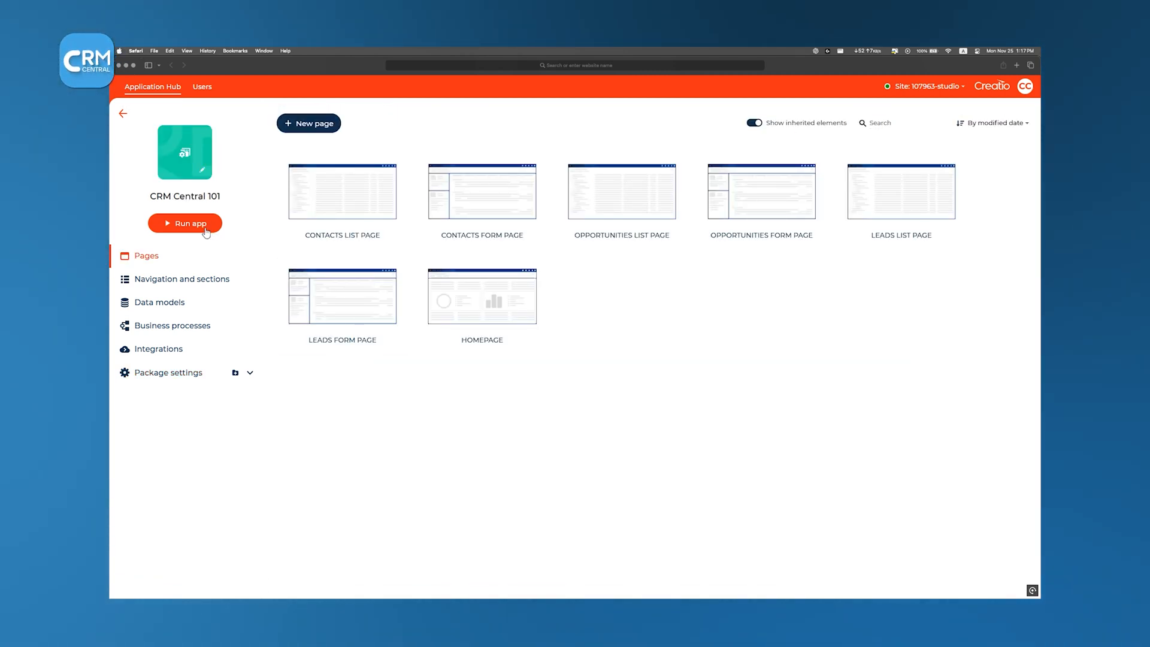
Run the CRM Central 101 app, view Leads and its import options, then reach the Homepage designer.
{"action": "left_click", "coordinate": [185, 223]}
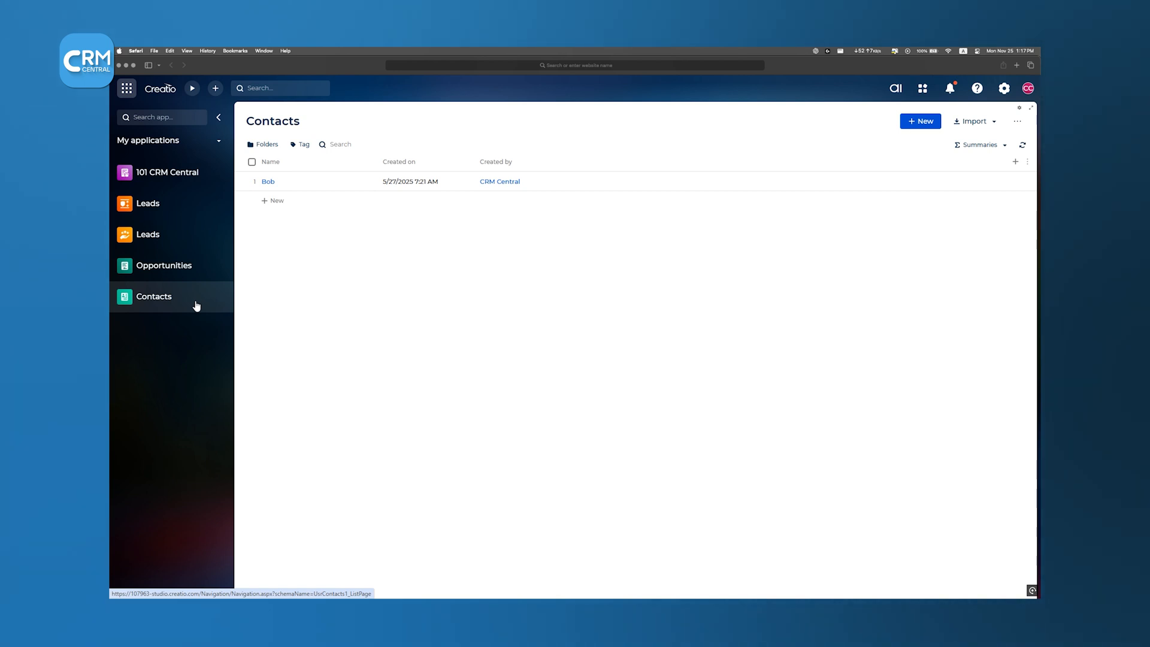
{"action": "left_click", "coordinate": [147, 203]}
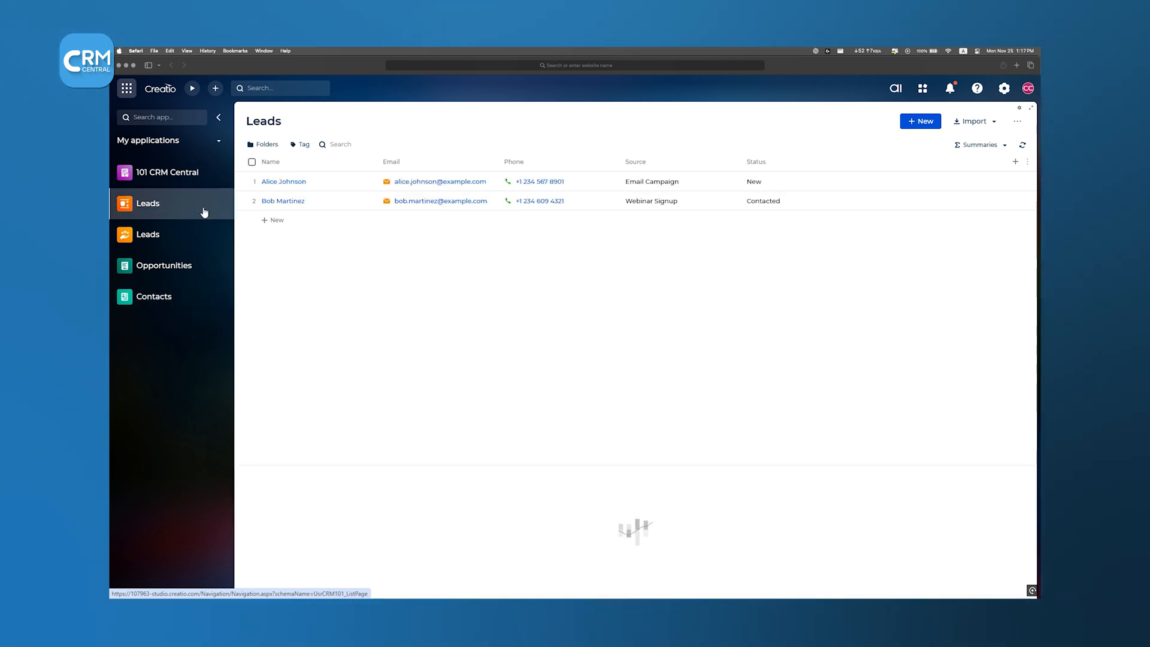
{"action": "left_click", "coordinate": [972, 121]}
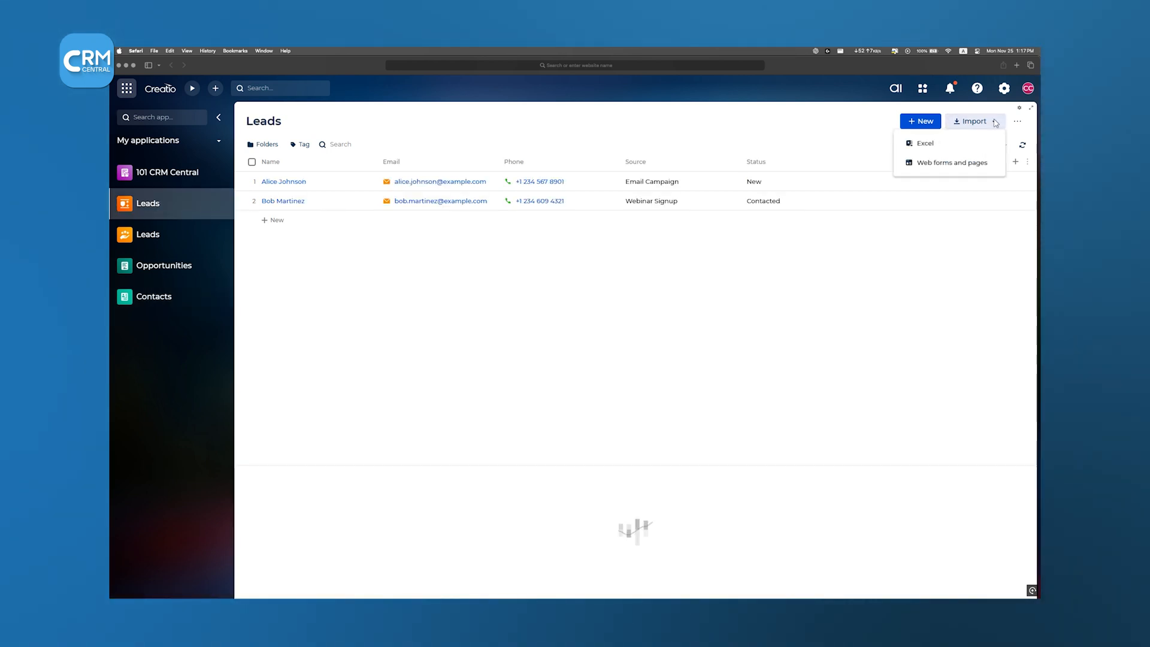
{"action": "left_click", "coordinate": [919, 121]}
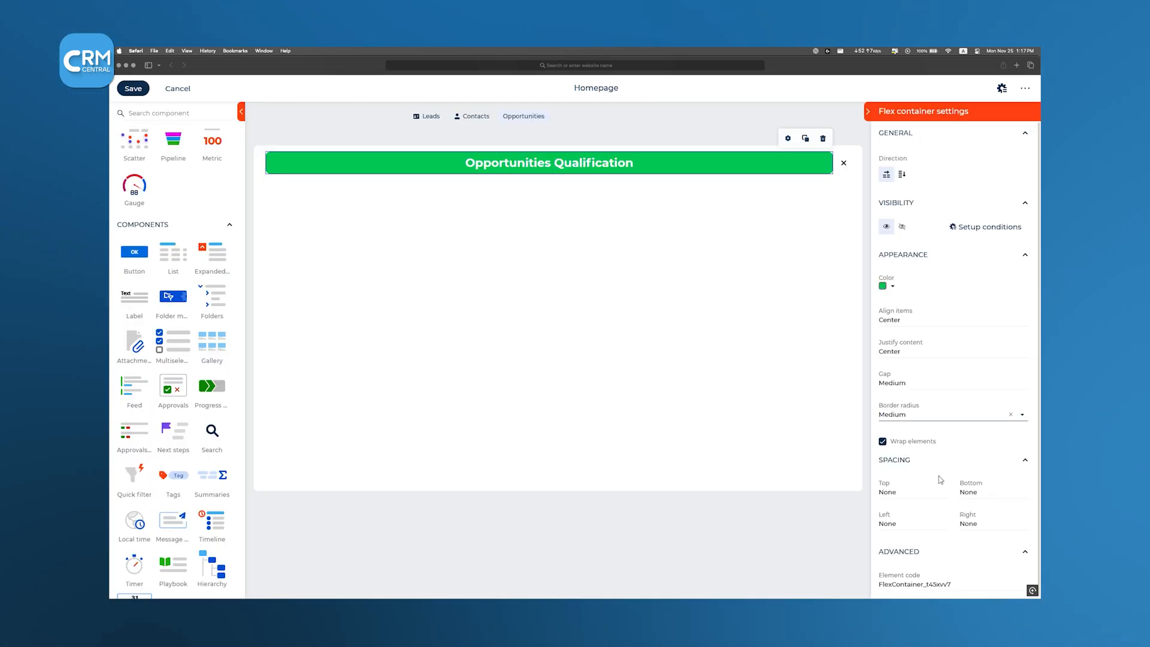
Set the banner flex container's top spacing to Medium.
{"action": "left_click", "coordinate": [908, 491]}
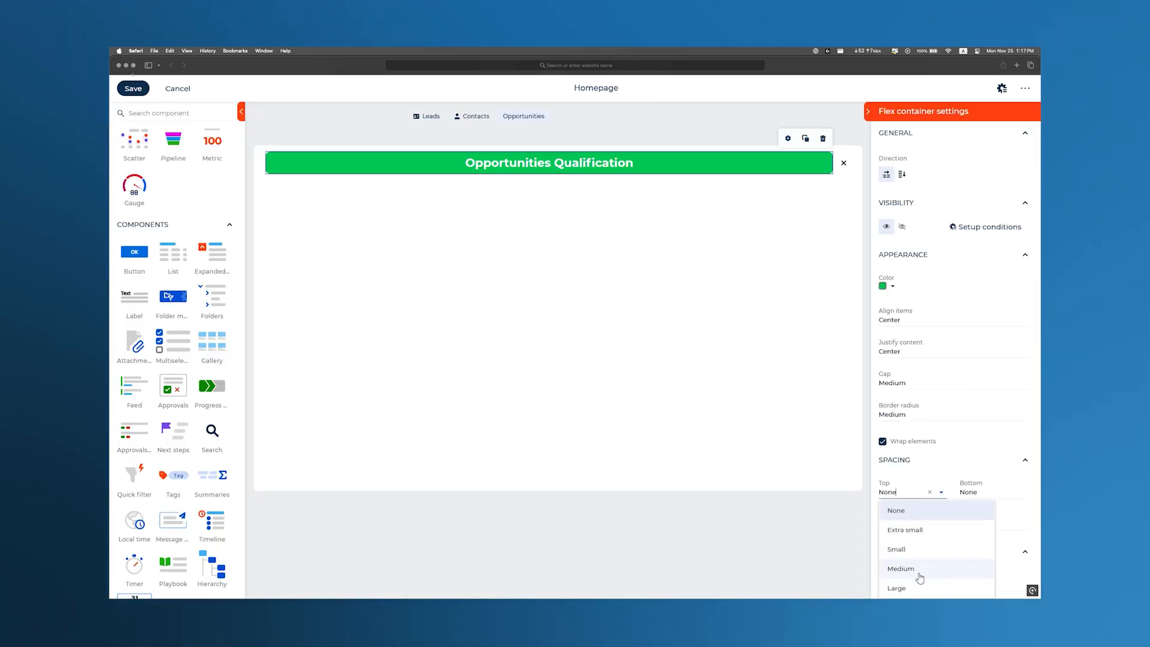
{"action": "left_click", "coordinate": [900, 568]}
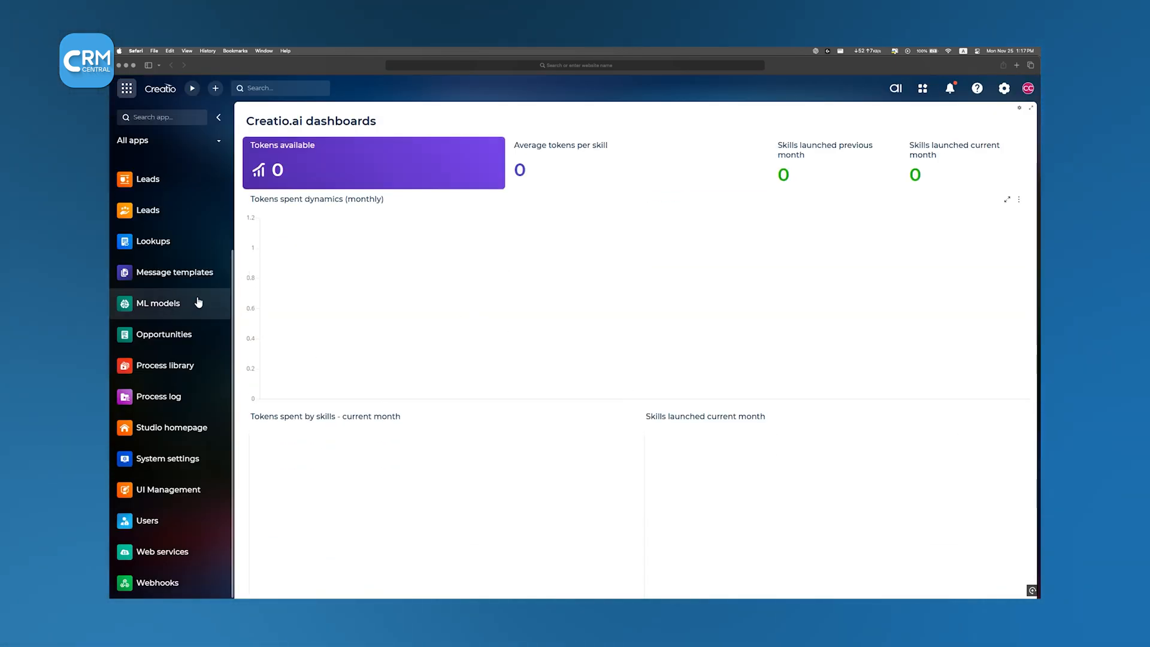
Browse the Opportunities and generated Leads sections before returning to the Application Hub.
{"action": "left_click", "coordinate": [163, 333]}
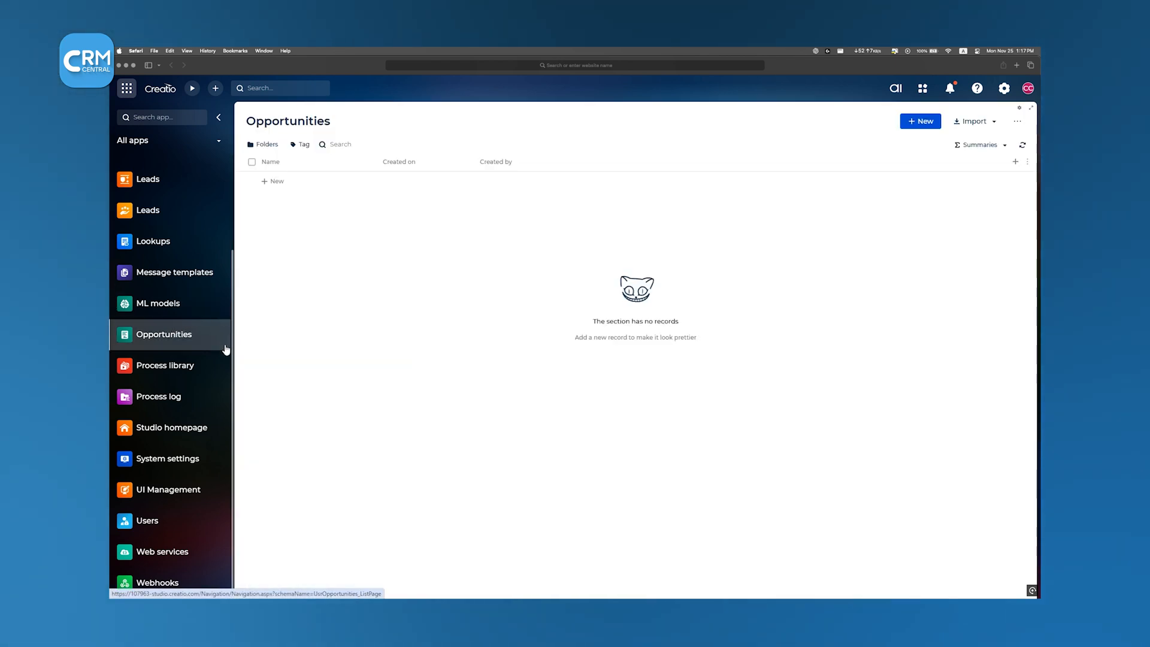
{"action": "mouse_move", "coordinate": [167, 520]}
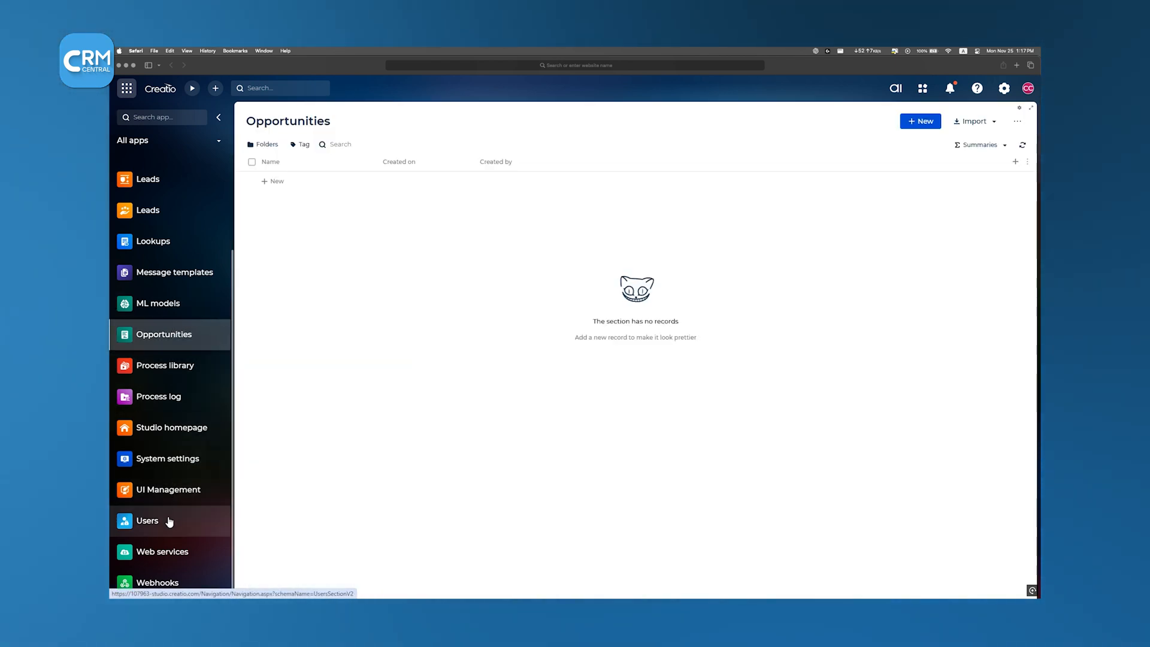
{"action": "left_click", "coordinate": [147, 520]}
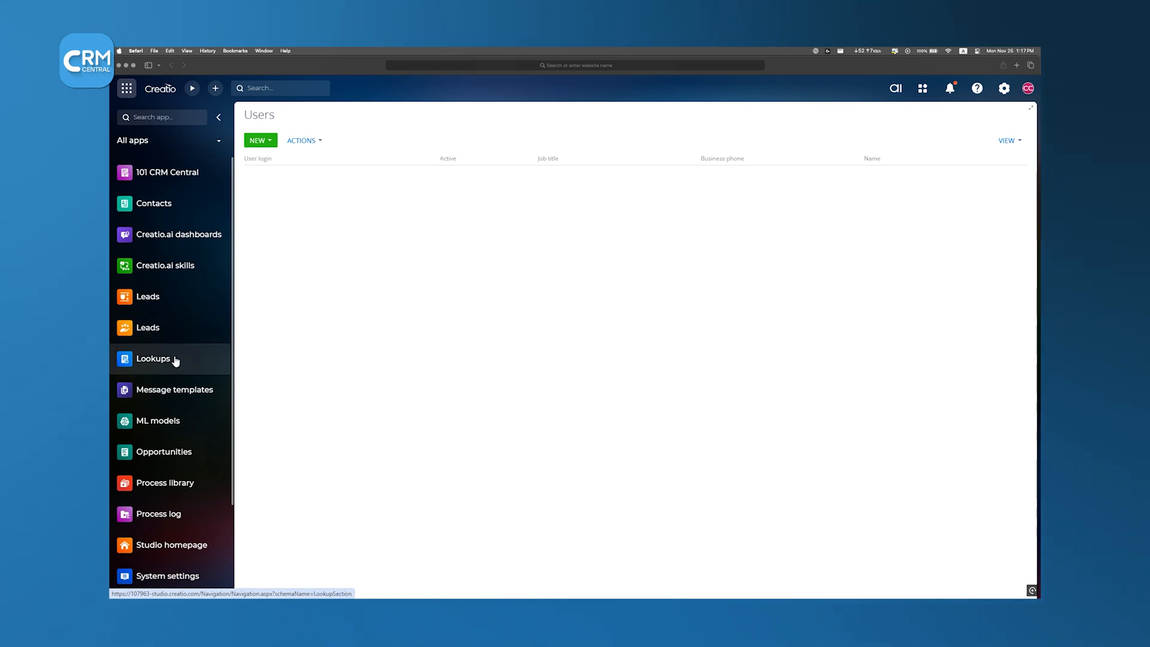
{"action": "left_click", "coordinate": [148, 297]}
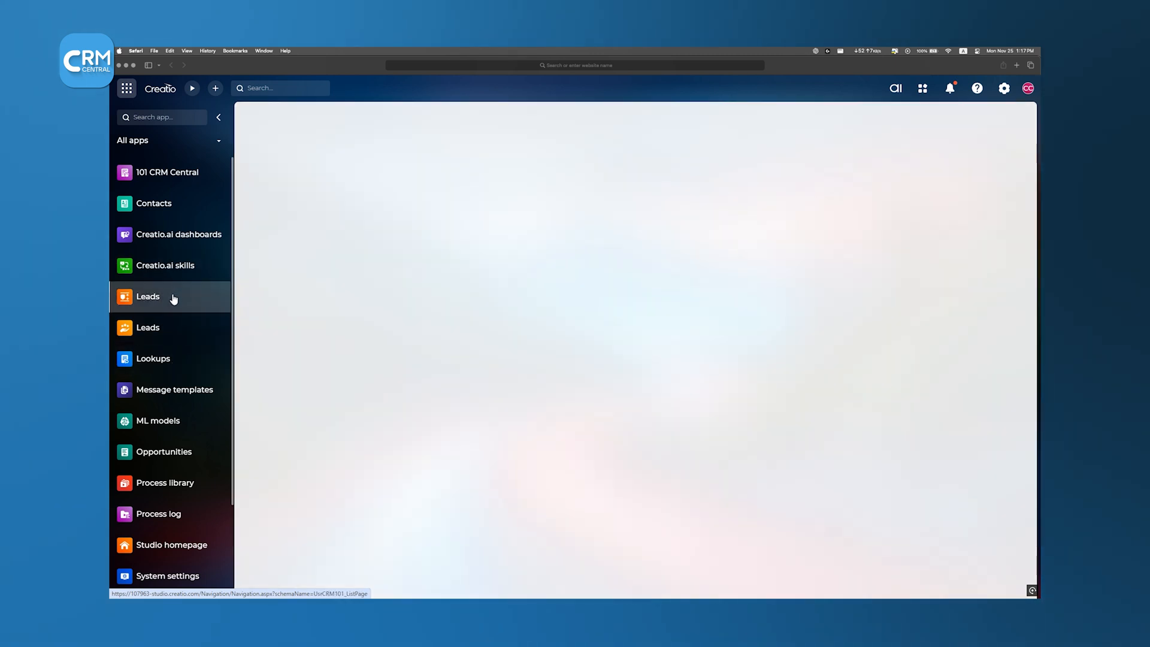
{"action": "left_click", "coordinate": [147, 296]}
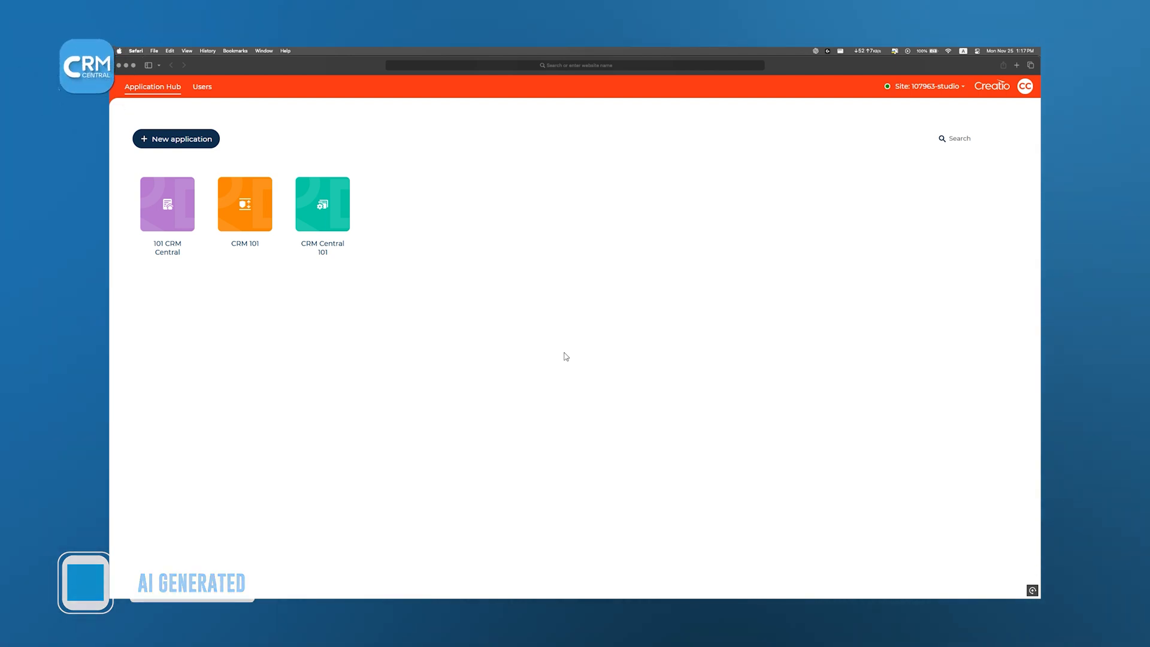
Peek into the CRM 101 app, go back, and start a new application.
{"action": "left_click", "coordinate": [322, 203]}
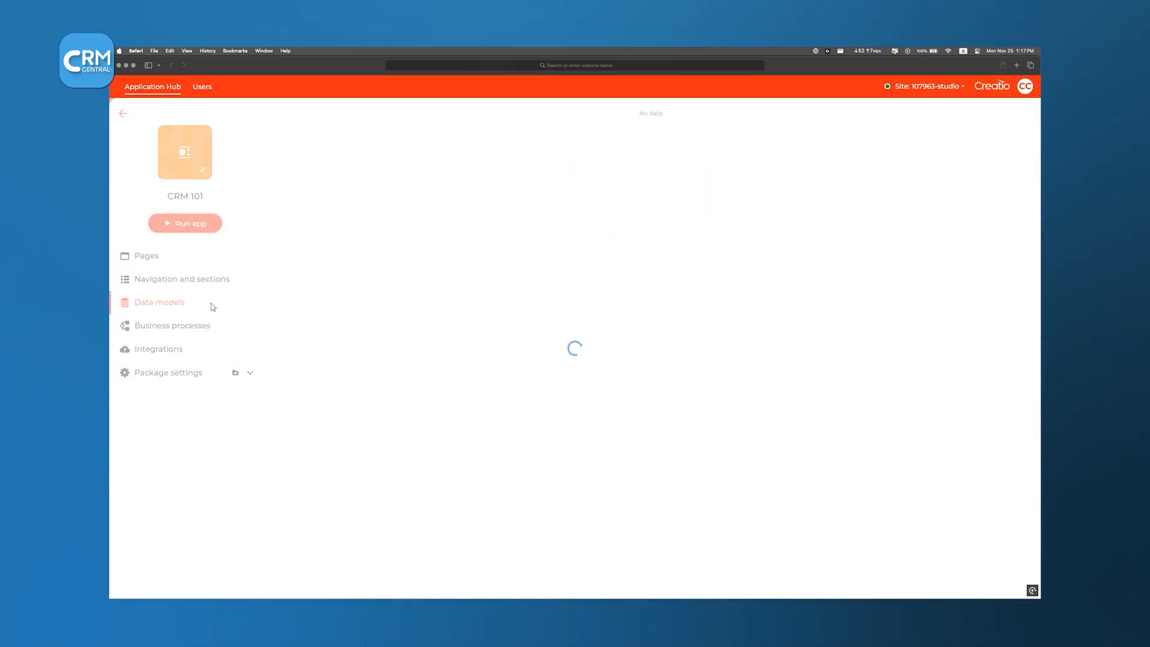
{"action": "left_click", "coordinate": [159, 302]}
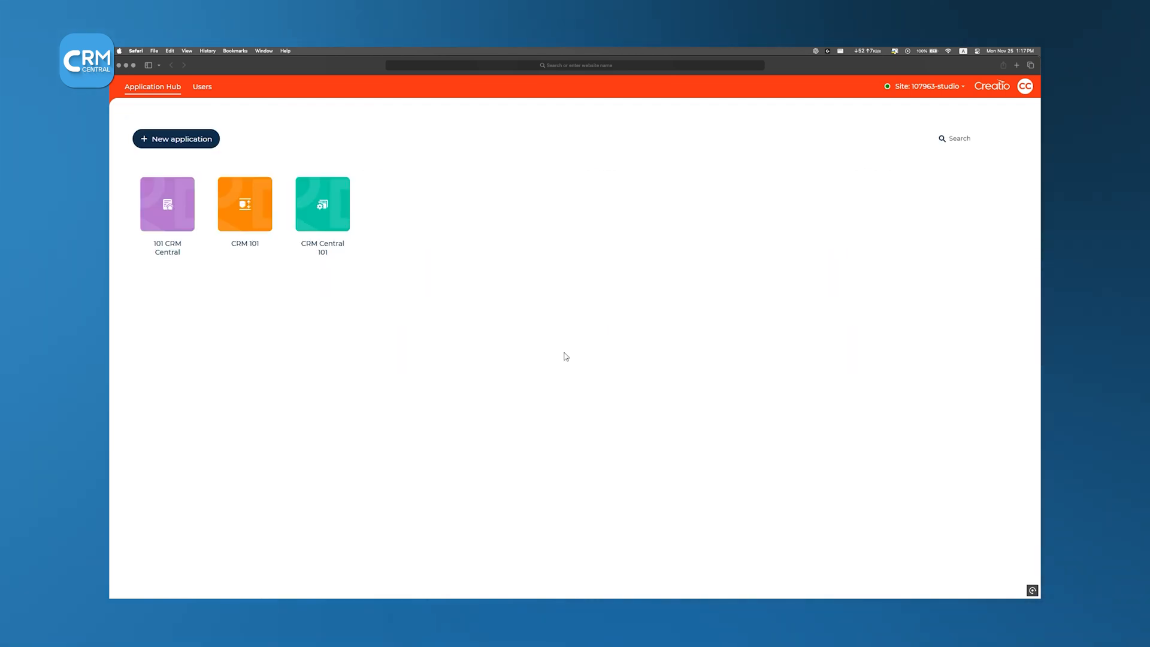
{"action": "left_click", "coordinate": [175, 138]}
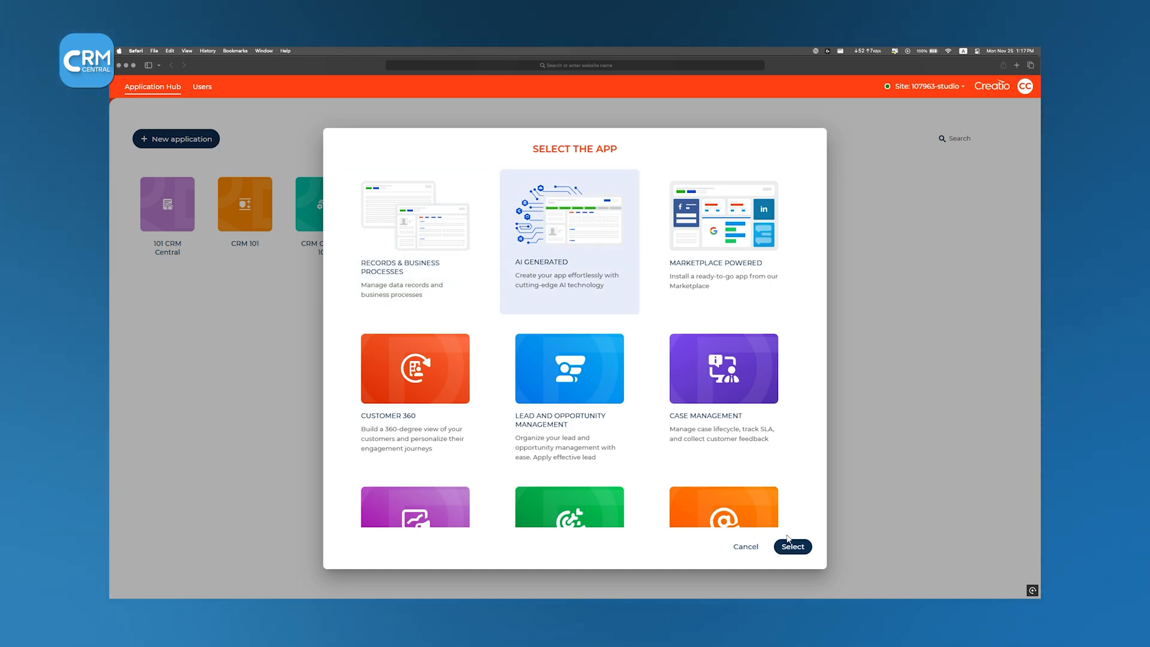
Describe CRM 101 with lead capture forms, role-based access, workflow automation and AI lead scoring, and generate it with AI.
{"action": "left_click", "coordinate": [792, 546]}
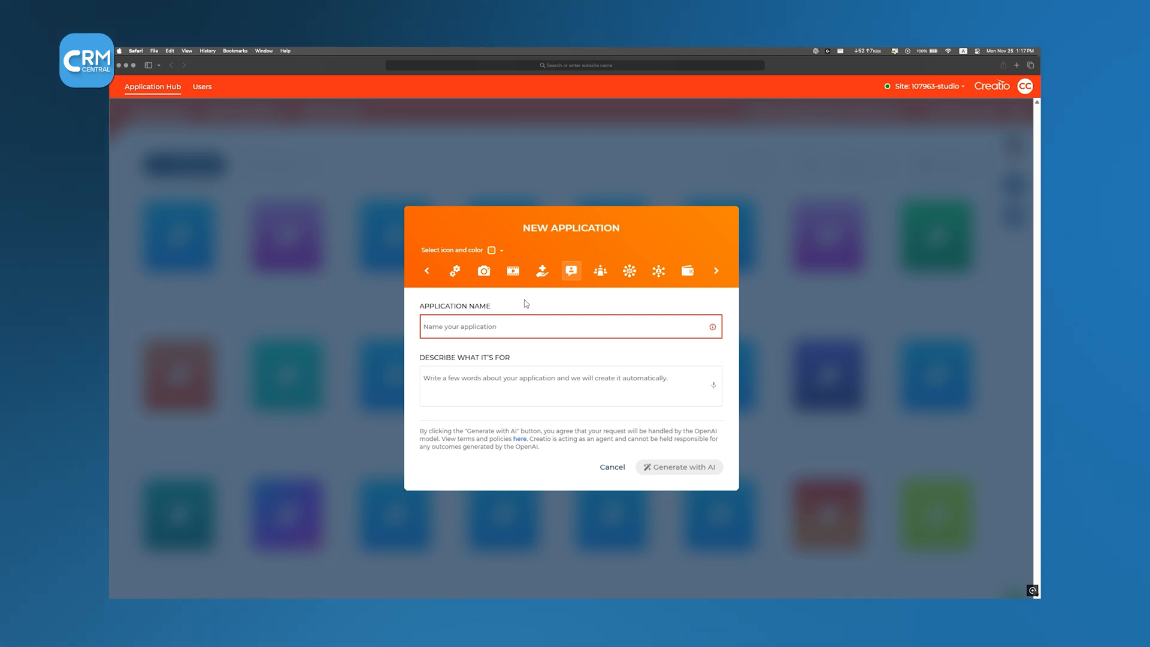
{"action": "type", "text": "lead capture forms, role-based access, workflow automation, AI lead scoring, and smart task reminders. Ensure integration with Gmail, Outlook, and Google Calendar. UI must be modern and intuitive with visual deal stages and next-best-action suggestions"}
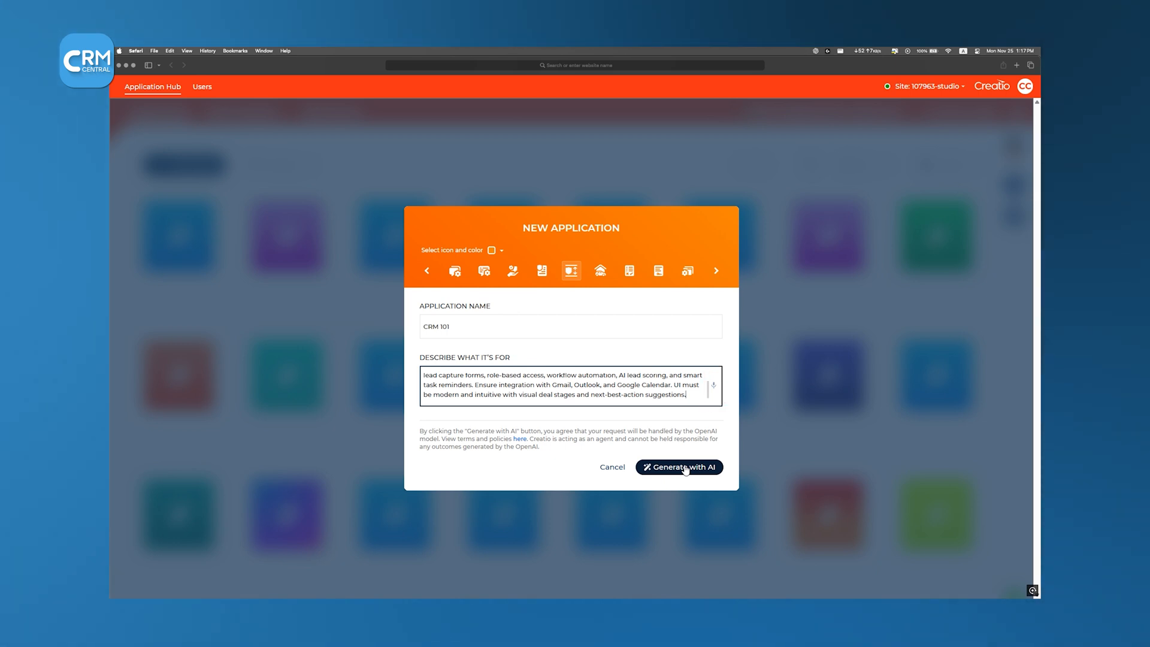
{"action": "left_click", "coordinate": [677, 467]}
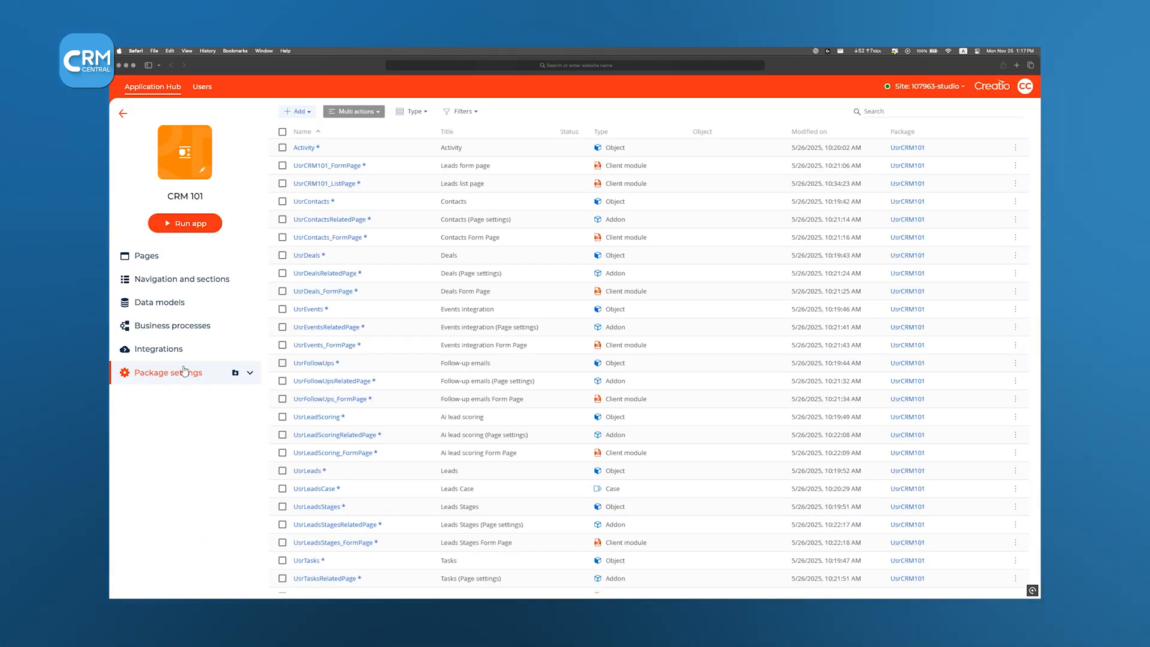
Scroll through the generated app's schema list.
{"action": "scroll", "scroll_direction": "down", "scroll_amount": 3}
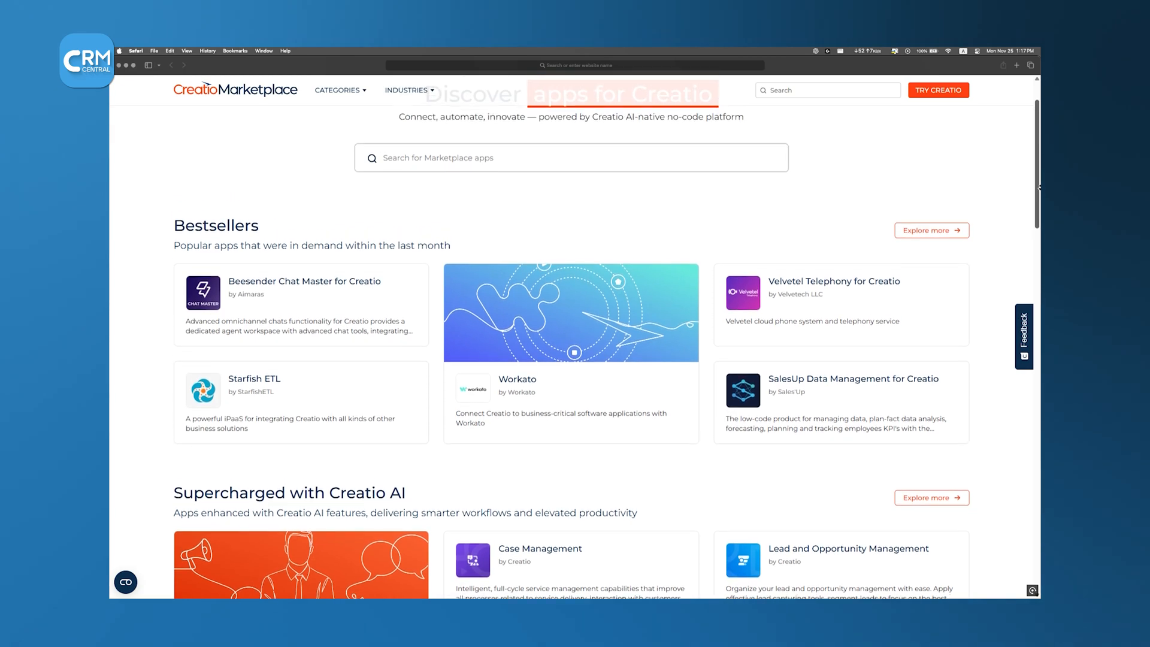
Scroll down the Marketplace home page catalogue.
{"action": "scroll", "scroll_direction": "down", "scroll_amount": 3}
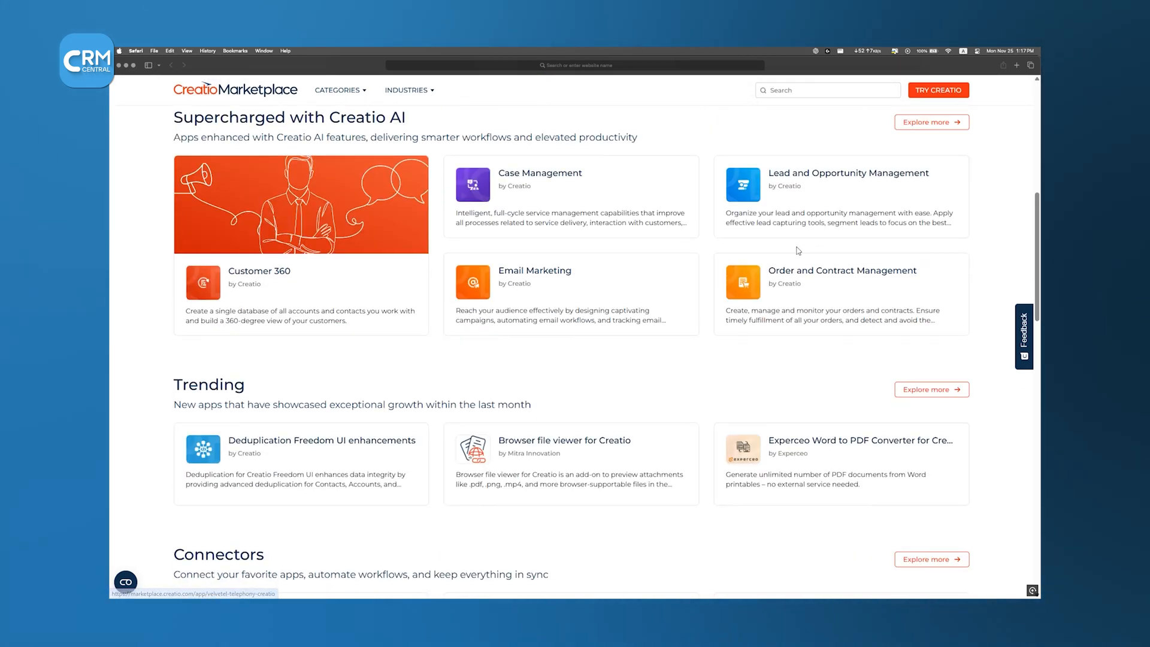
{"action": "scroll", "scroll_direction": "down", "scroll_amount": 3}
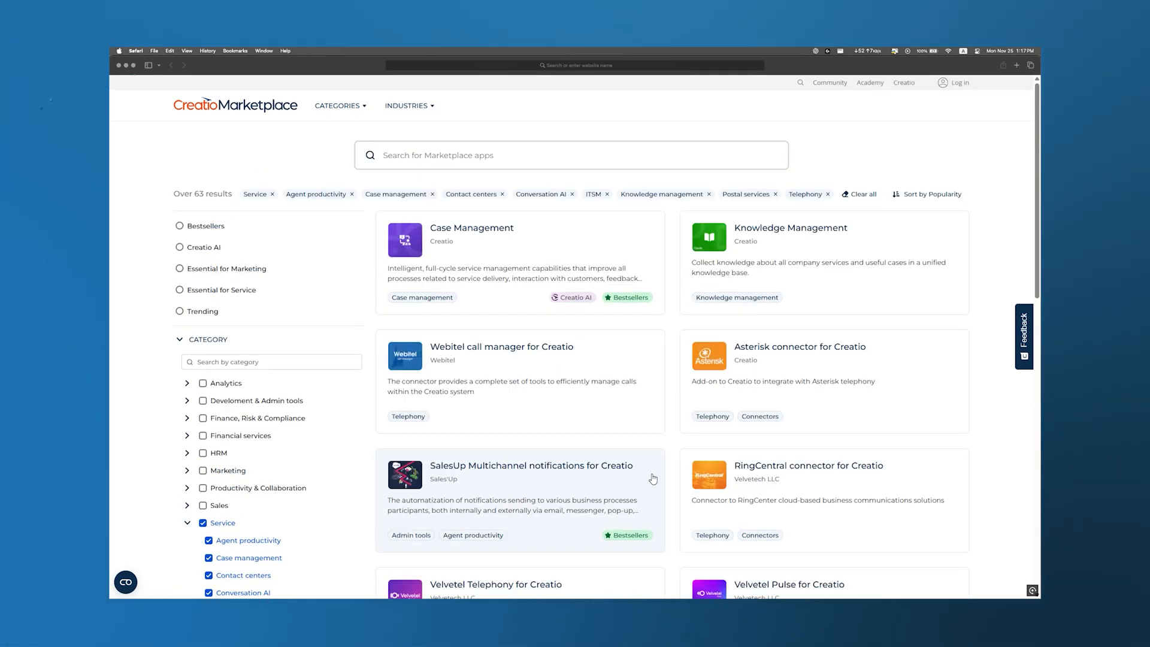
View Case Management screenshots, play the Data Import-Export video, and move on to the Talkdesk connector.
{"action": "left_click", "coordinate": [185, 295]}
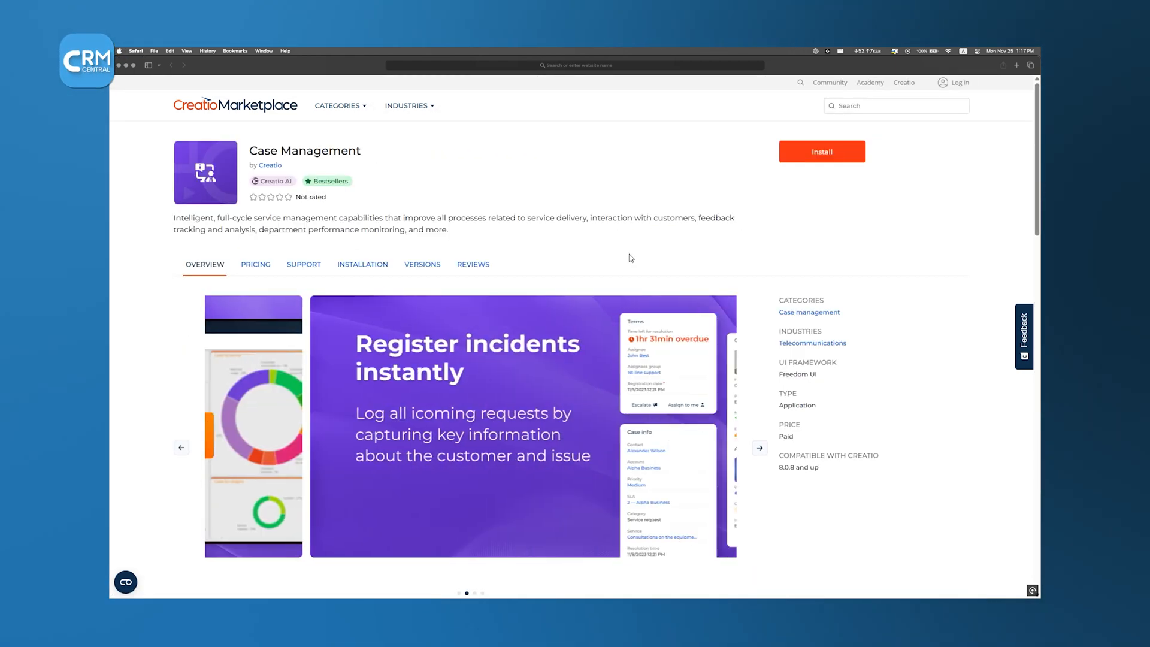
{"action": "scroll", "scroll_direction": "down", "scroll_amount": 3}
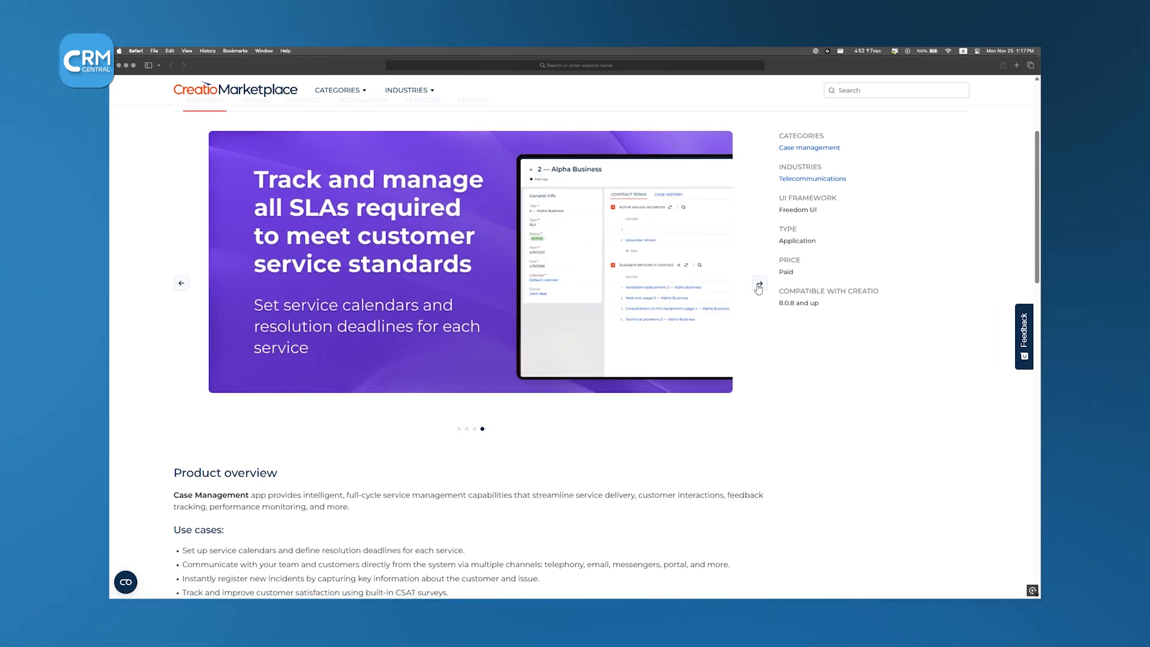
{"action": "left_click", "coordinate": [759, 286]}
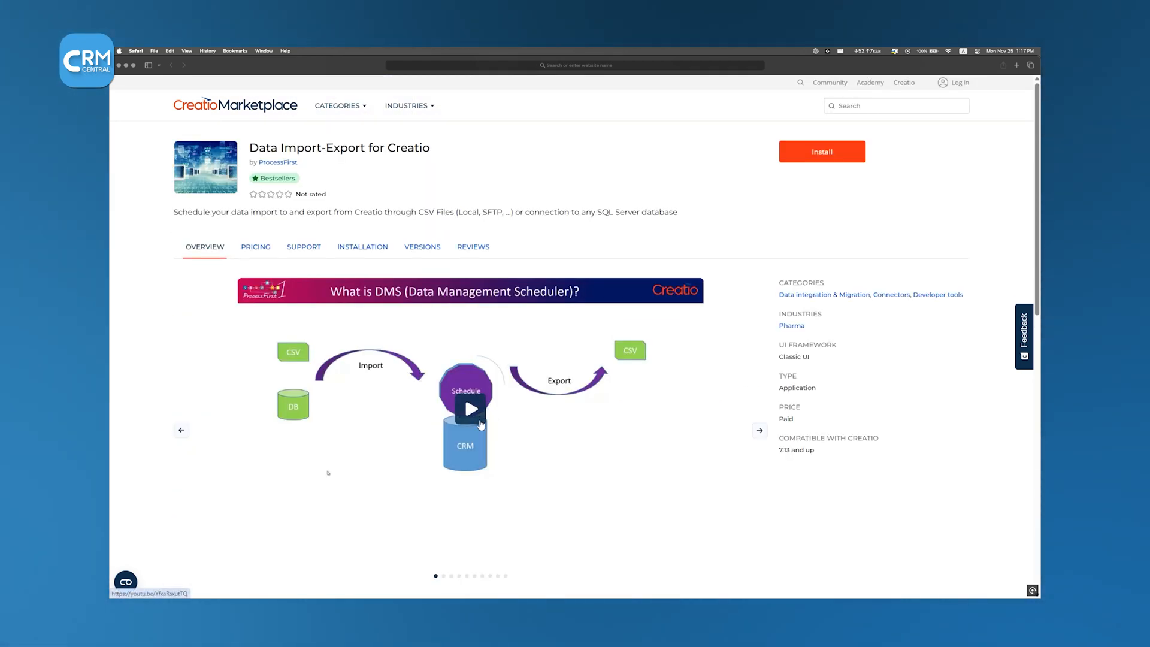
{"action": "left_click", "coordinate": [470, 408]}
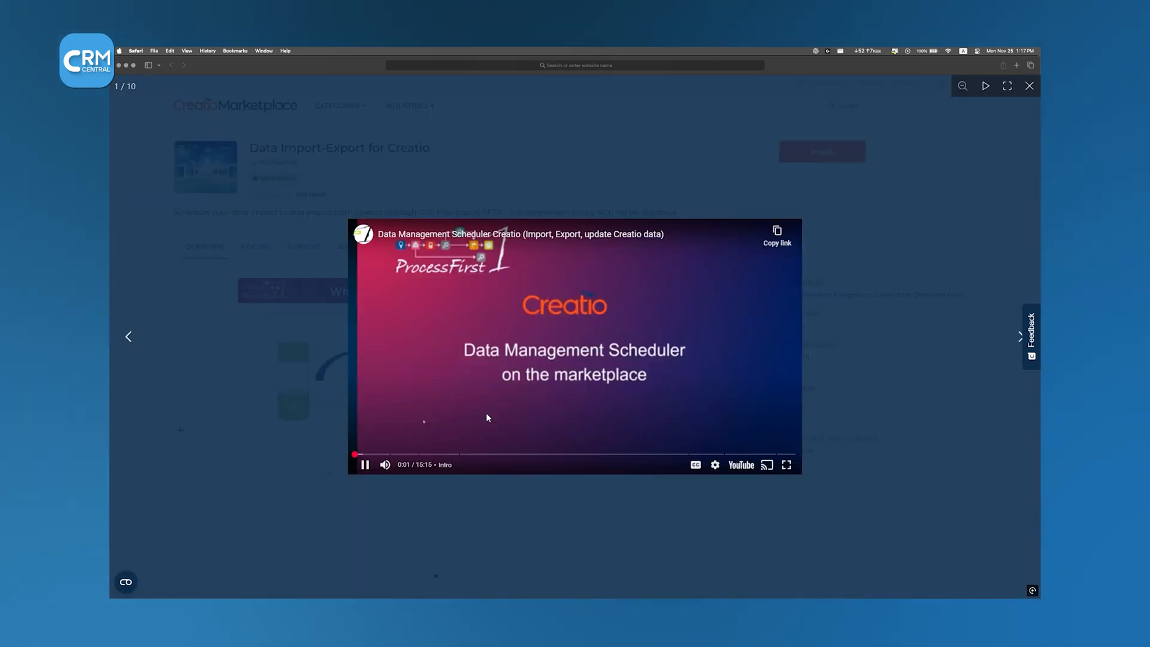
{"action": "left_click", "coordinate": [1028, 85]}
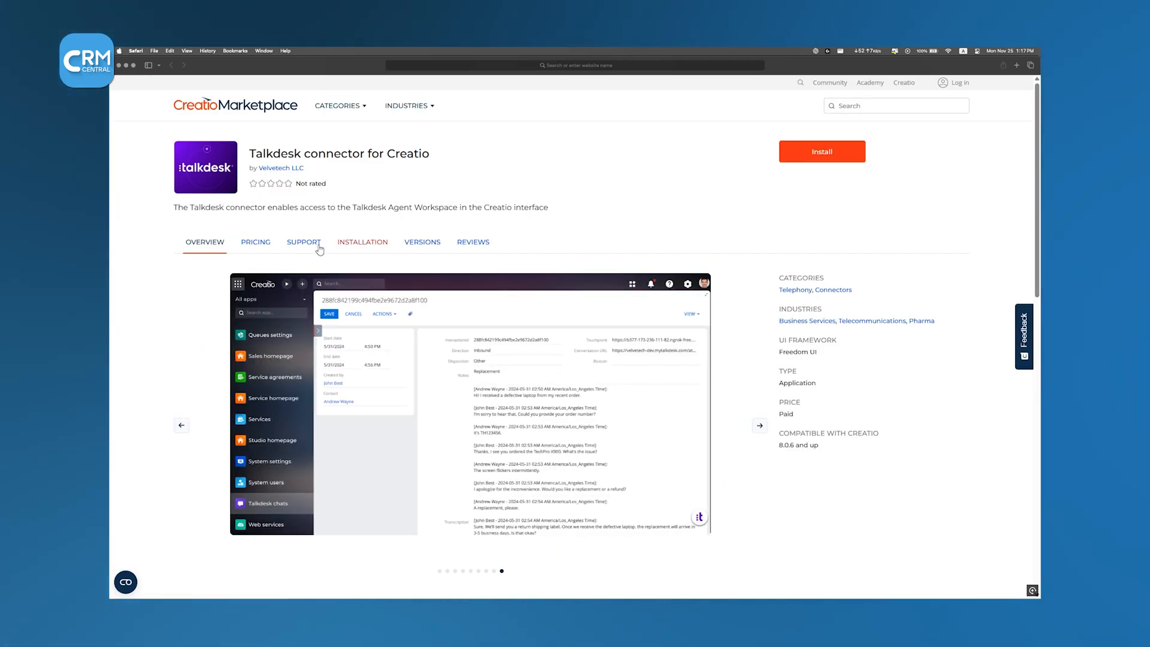
Check the Talkdesk connector's $5.00 per user monthly pricing and return to the Application Hub.
{"action": "left_click", "coordinate": [256, 241]}
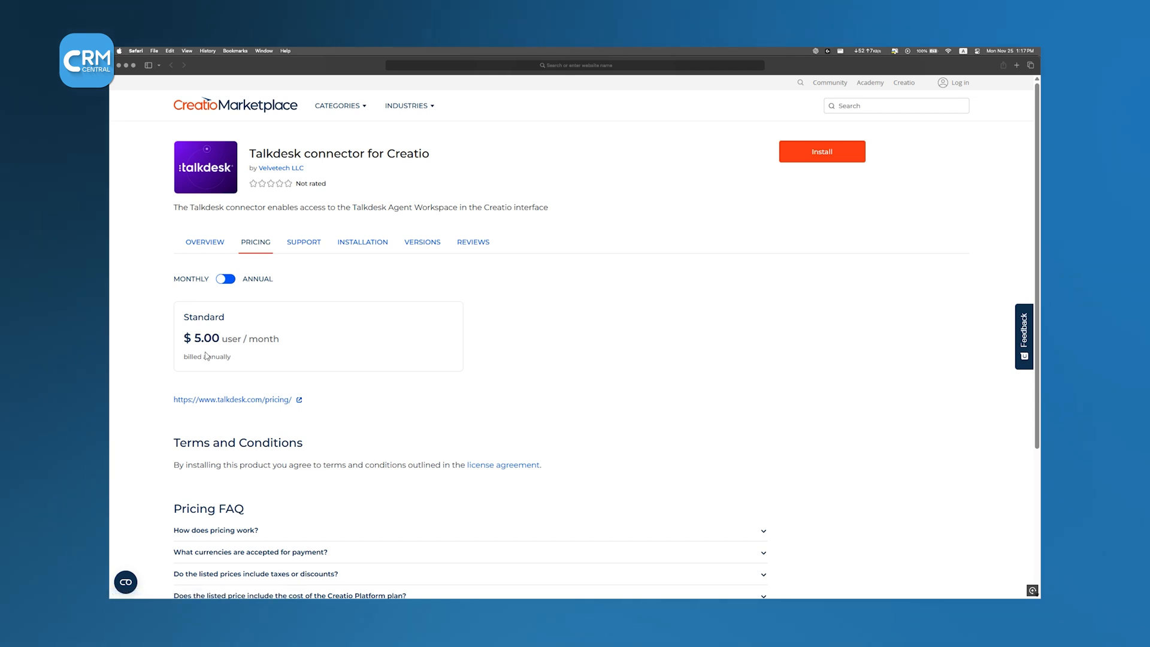
{"action": "mouse_move", "coordinate": [272, 351]}
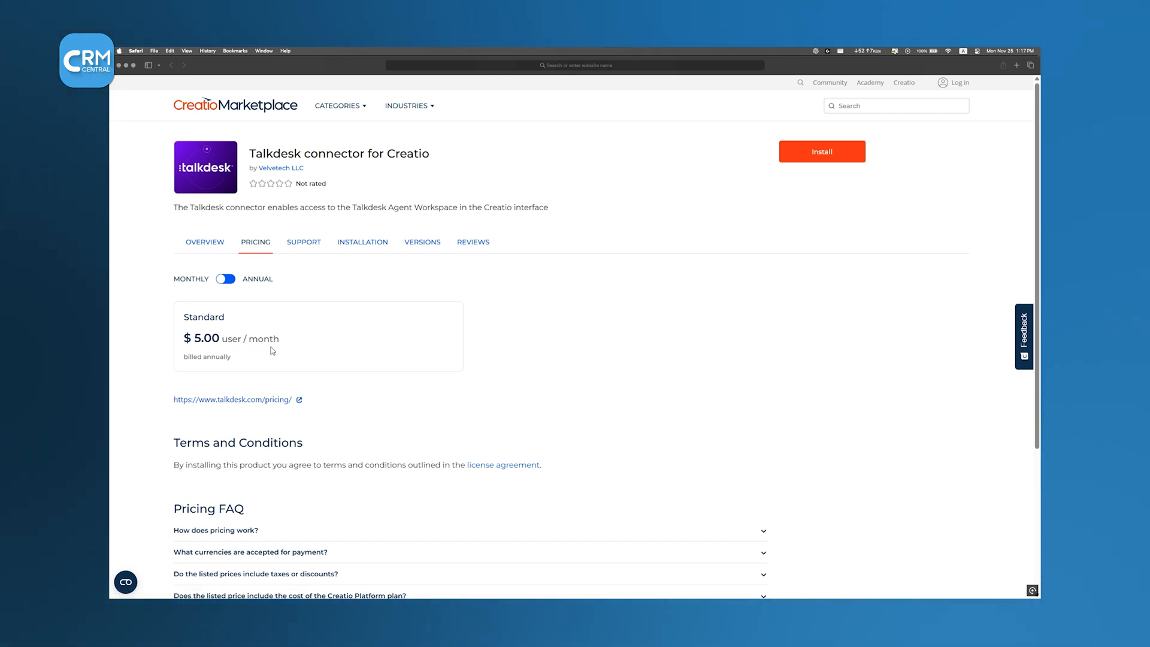
{"action": "left_click", "coordinate": [821, 151]}
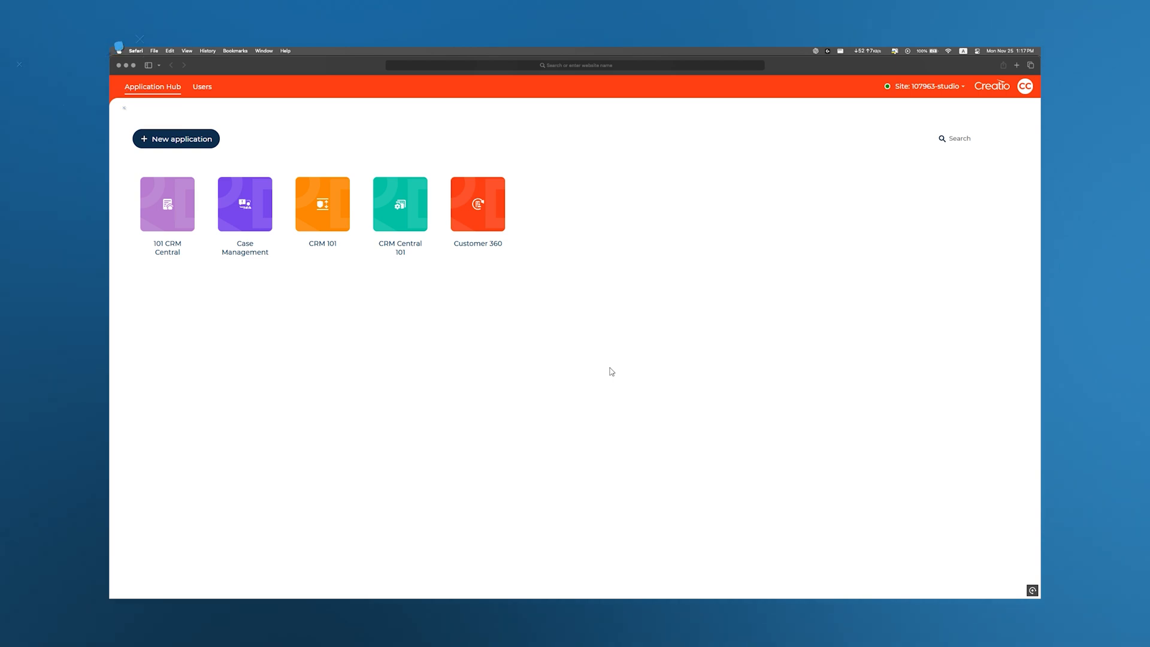
Create the CRM Central 101 application and scroll the UsrLeads1 object's settings.
{"action": "left_click", "coordinate": [245, 203]}
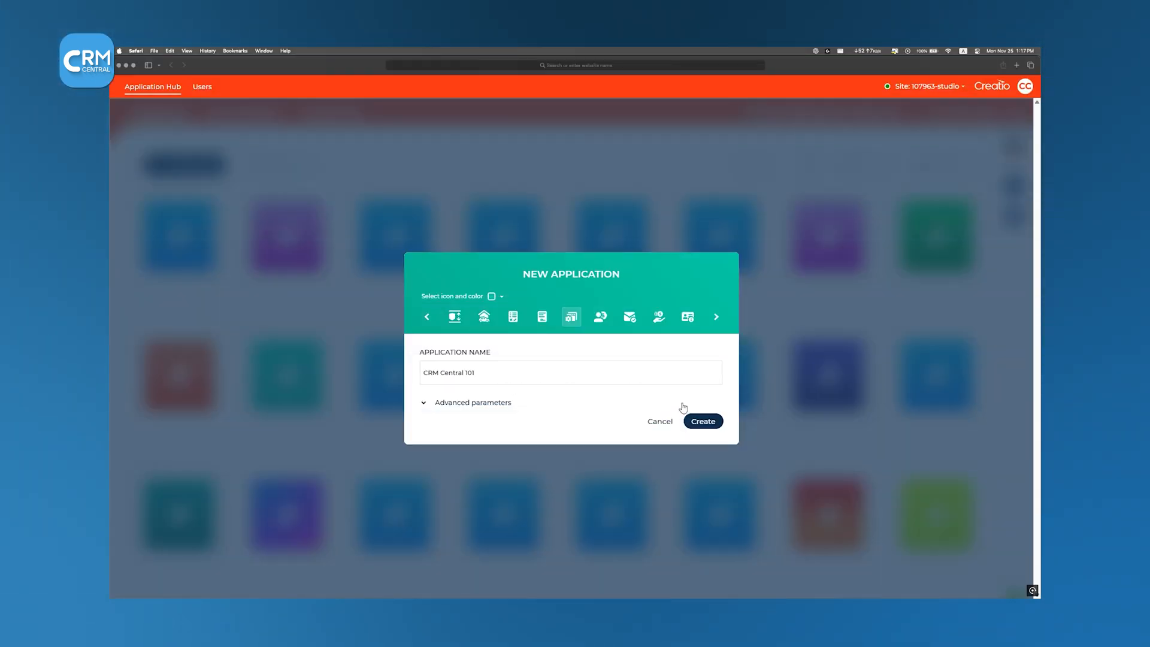
{"action": "left_click", "coordinate": [702, 421]}
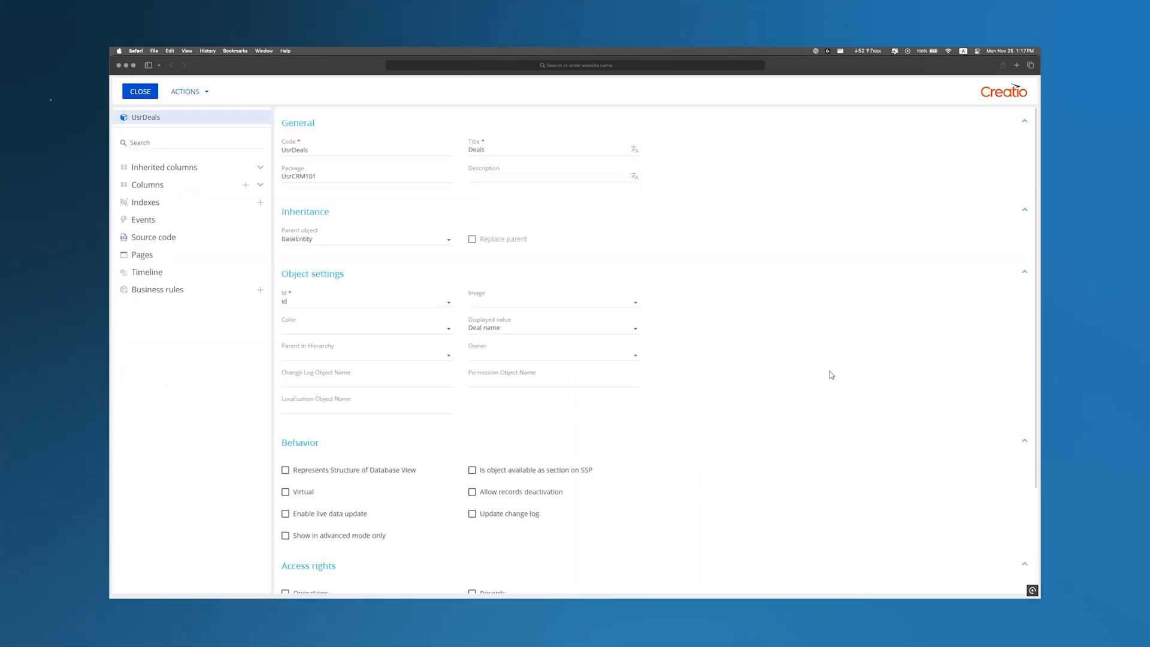
{"action": "scroll", "scroll_direction": "down", "scroll_amount": 3}
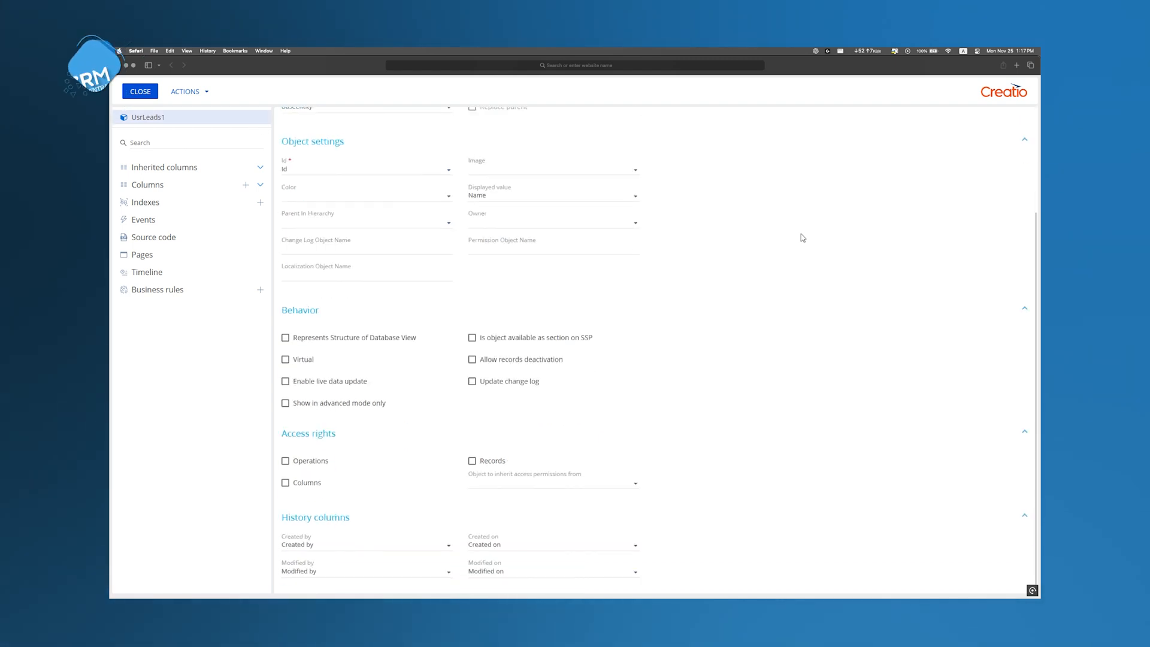